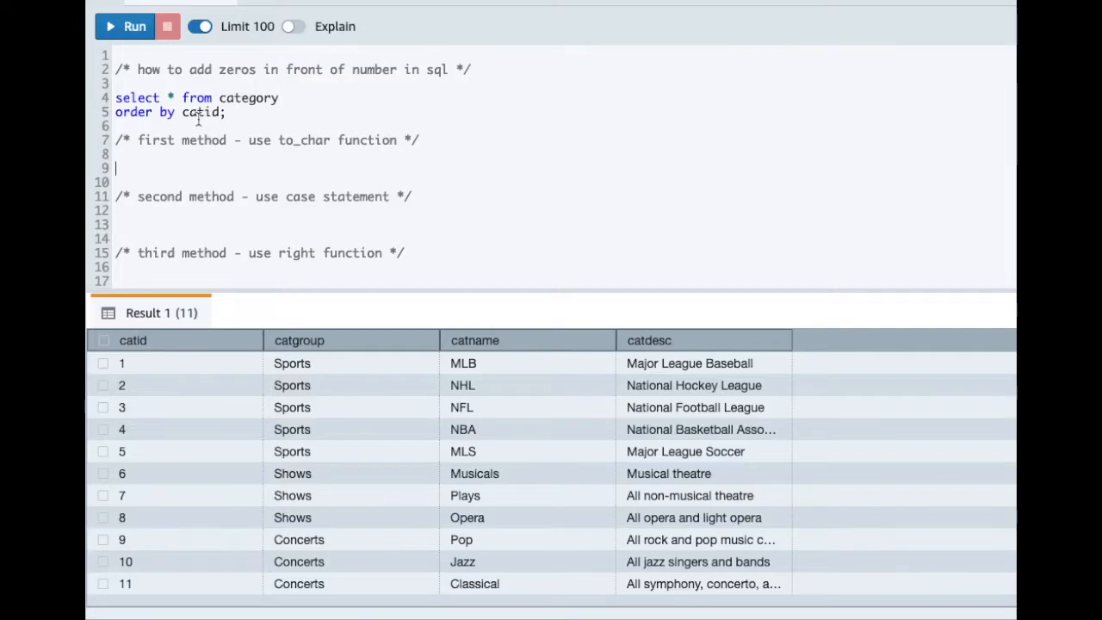
mouse_move(361, 385)
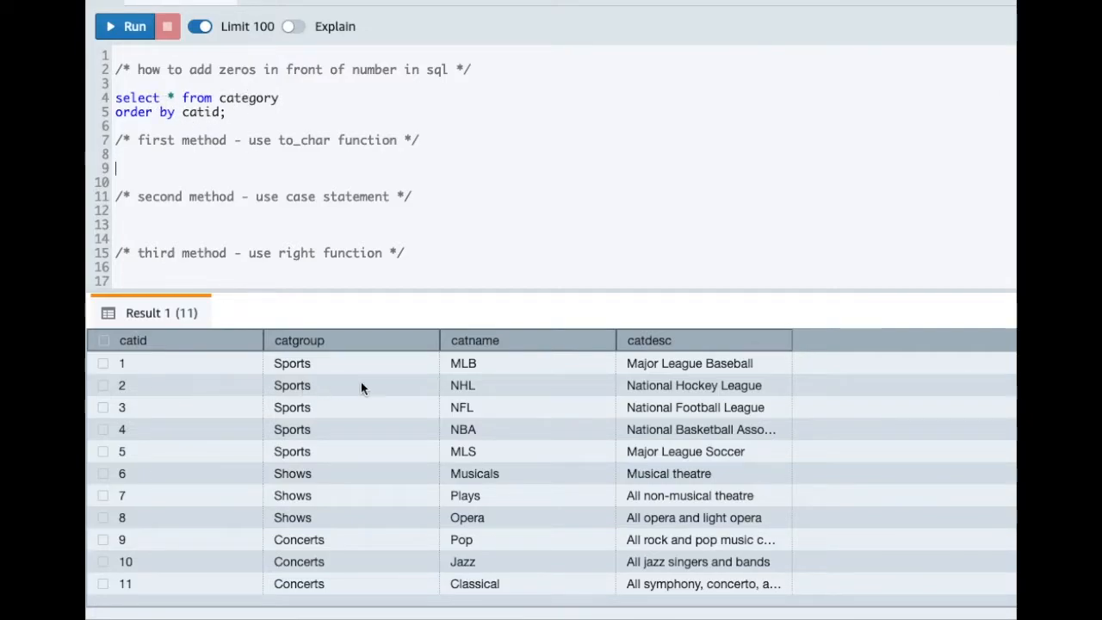
mouse_move(722, 399)
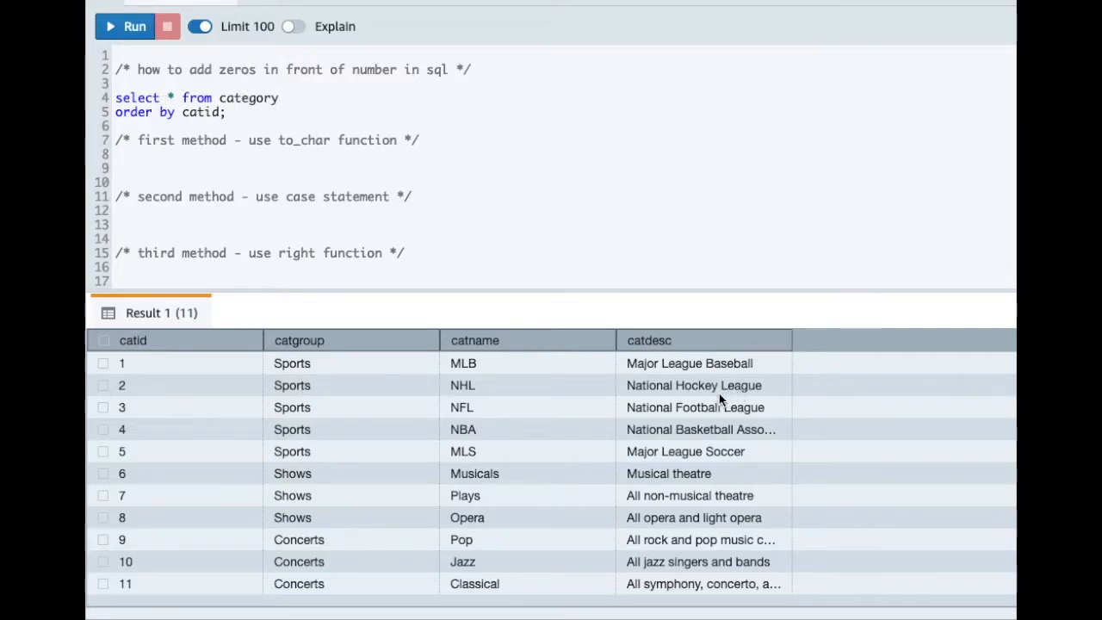
mouse_move(496, 456)
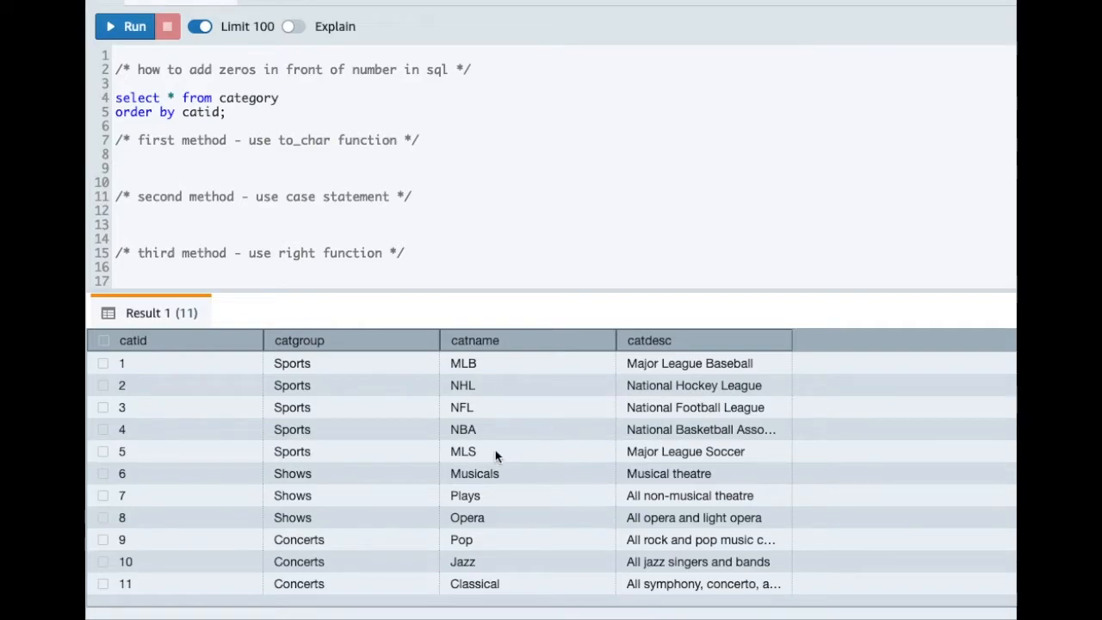
mouse_move(182, 564)
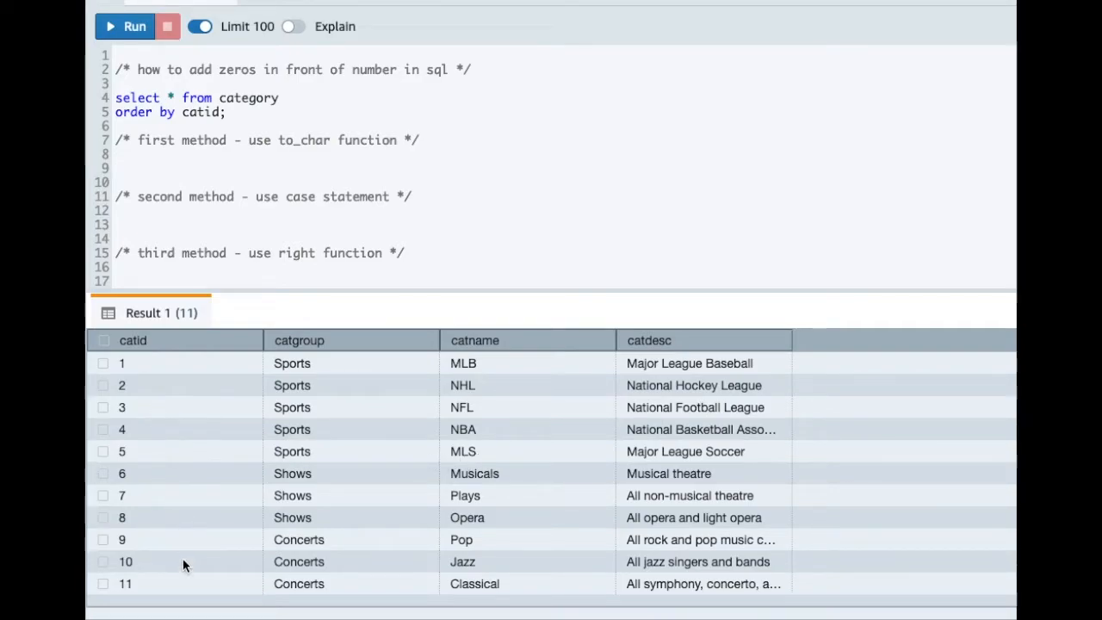
mouse_move(165, 374)
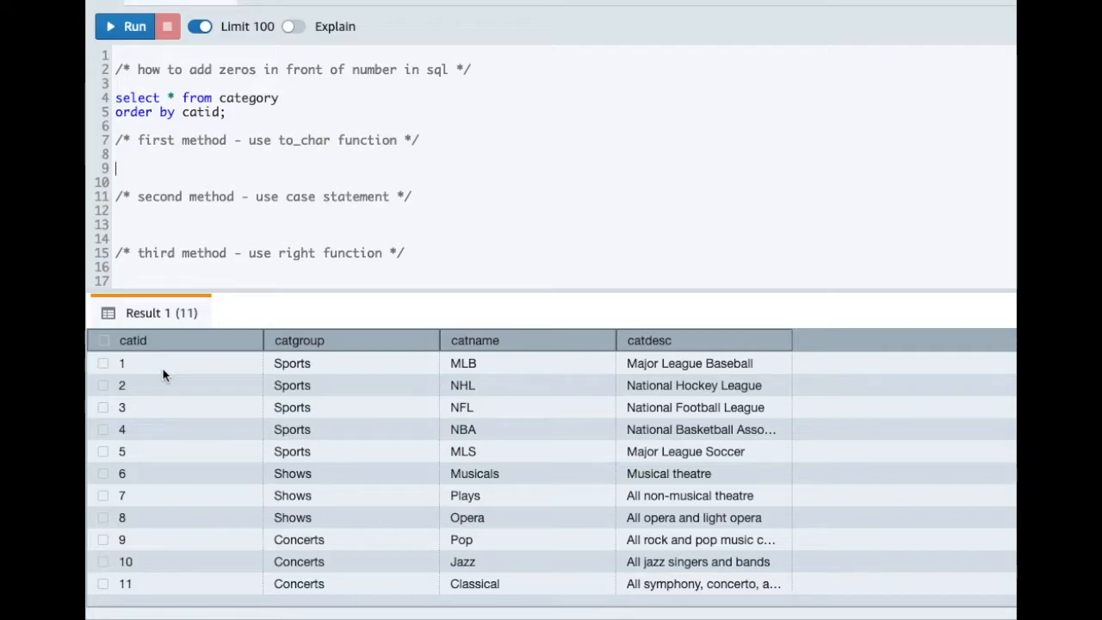
mouse_move(182, 594)
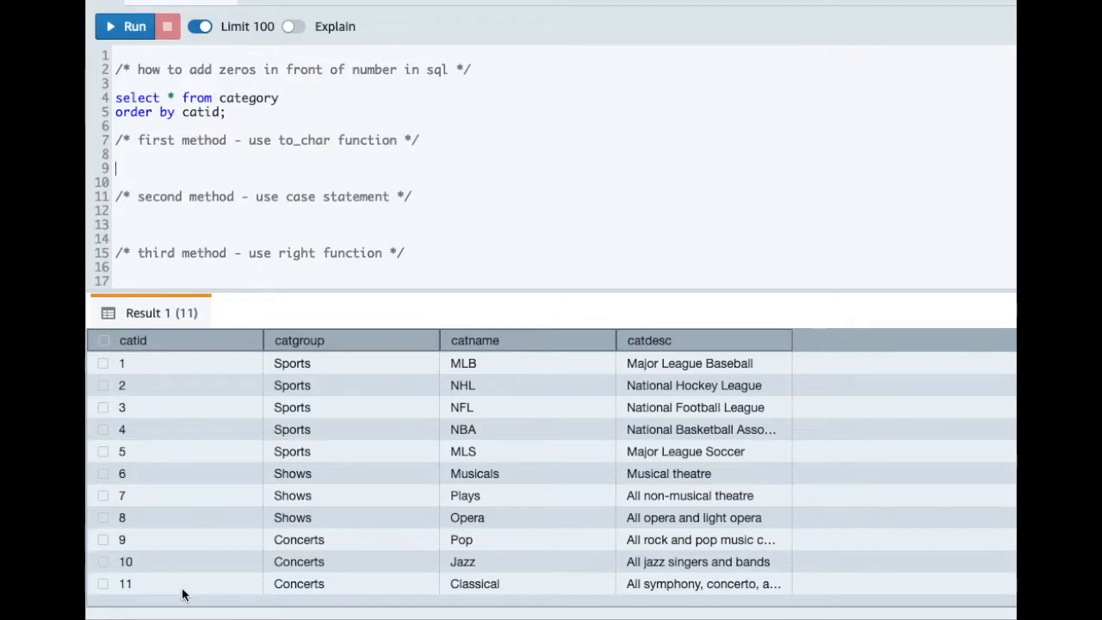
mouse_move(172, 362)
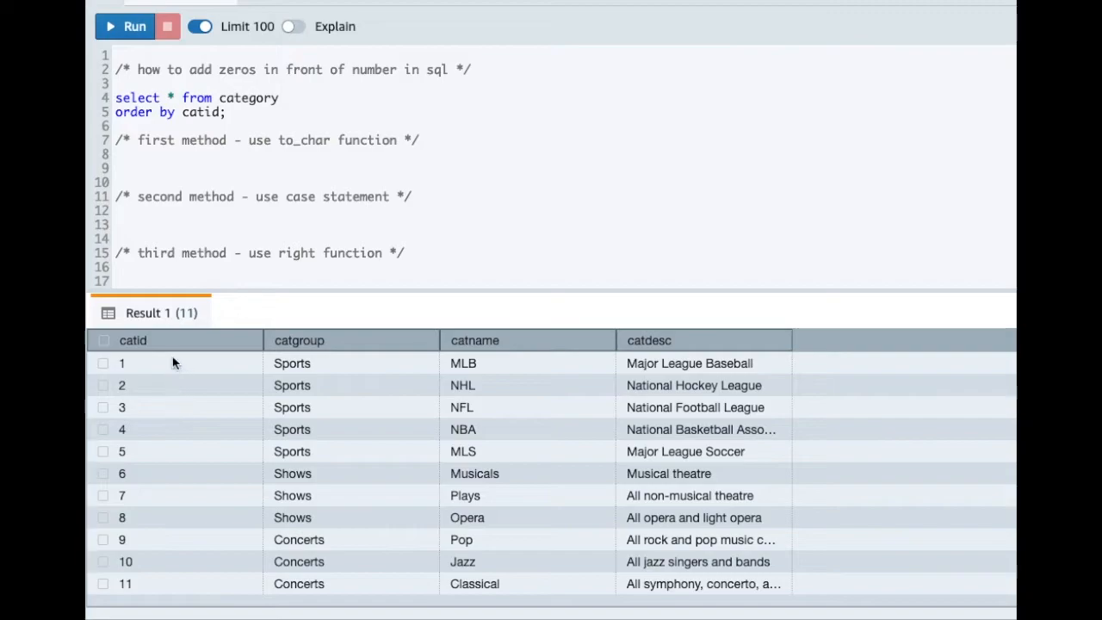
mouse_move(198, 492)
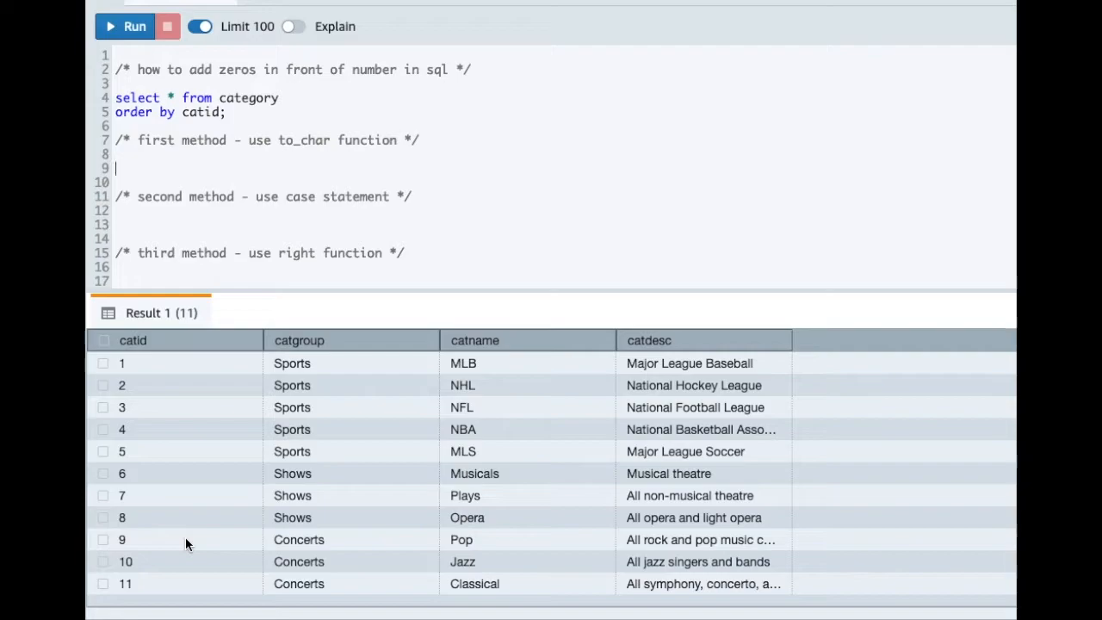
mouse_move(136, 362)
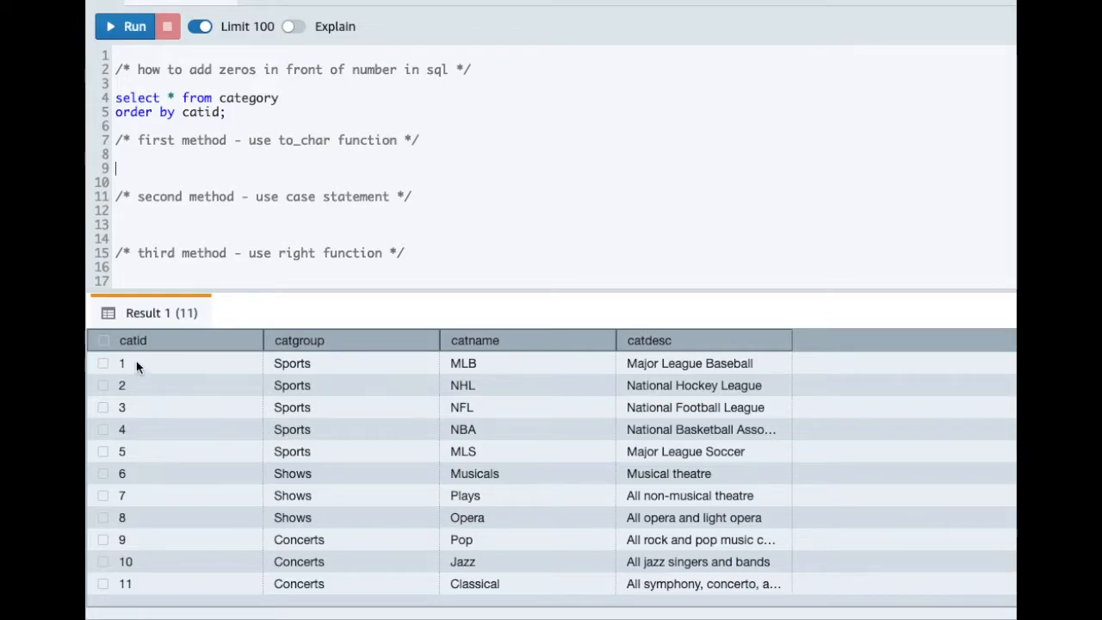
mouse_move(190, 424)
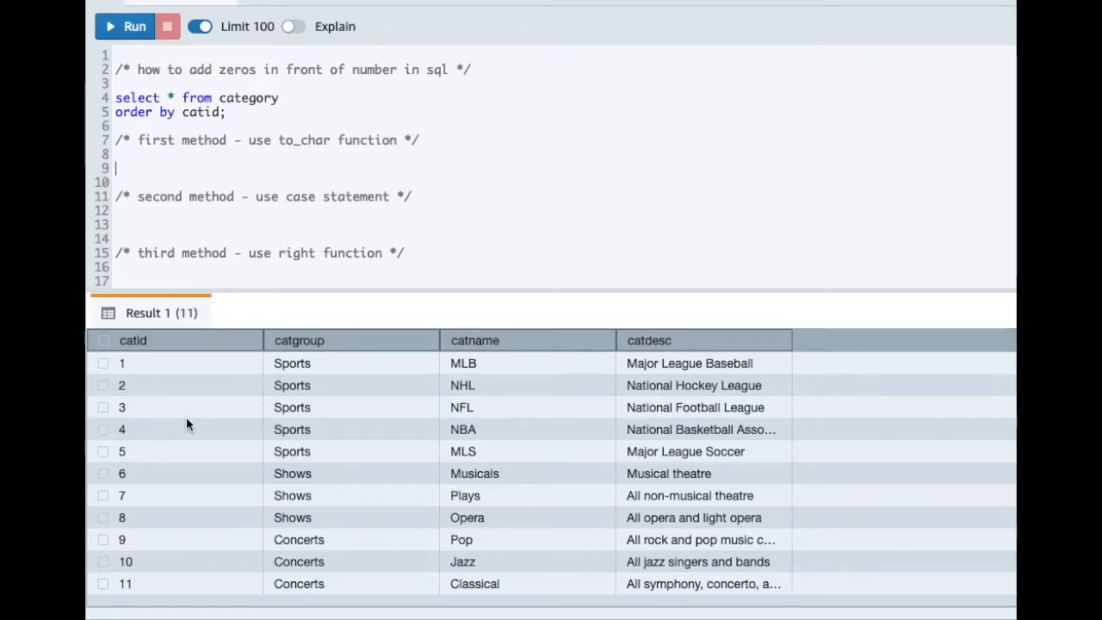
mouse_move(158, 586)
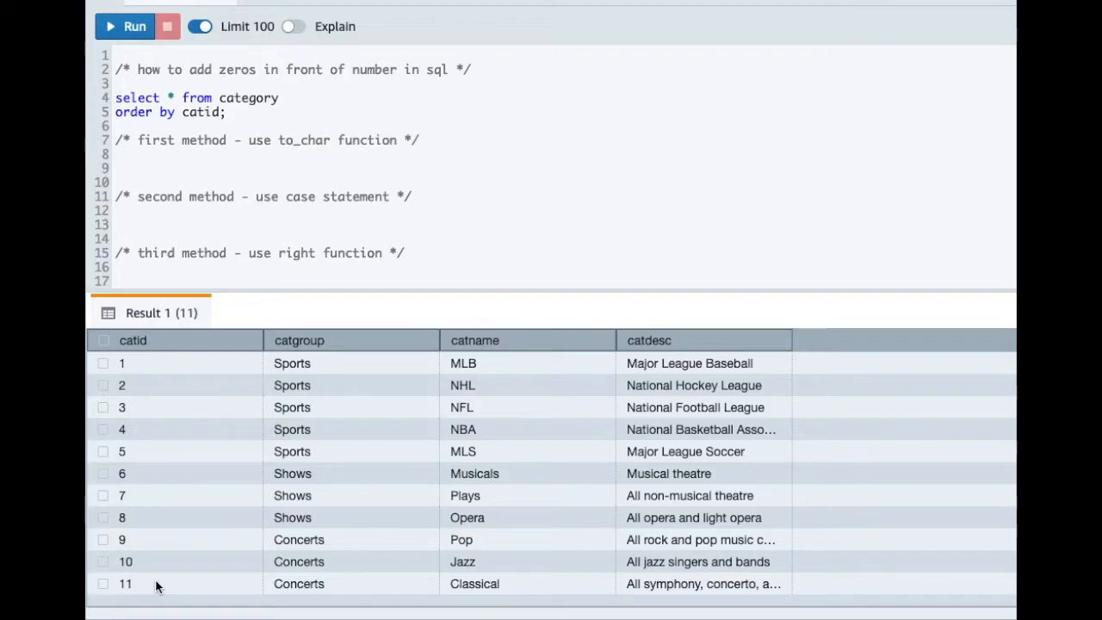
mouse_move(319, 177)
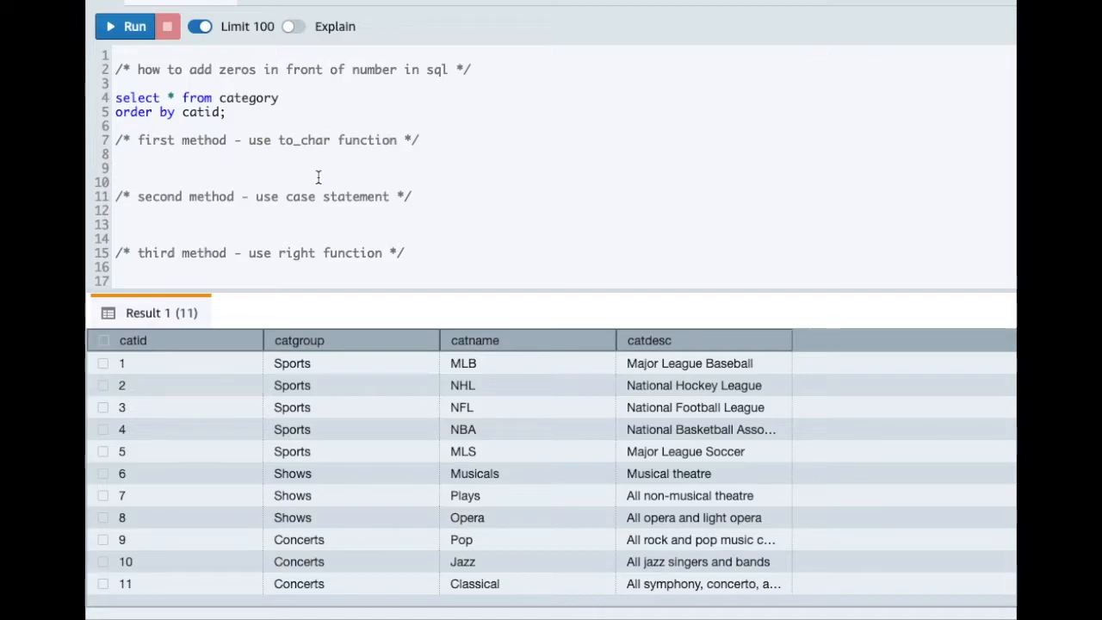
Step: Write select catid, to_char(catid,'0000') as catid_1 from category order by catid and select it
left_click(117, 168)
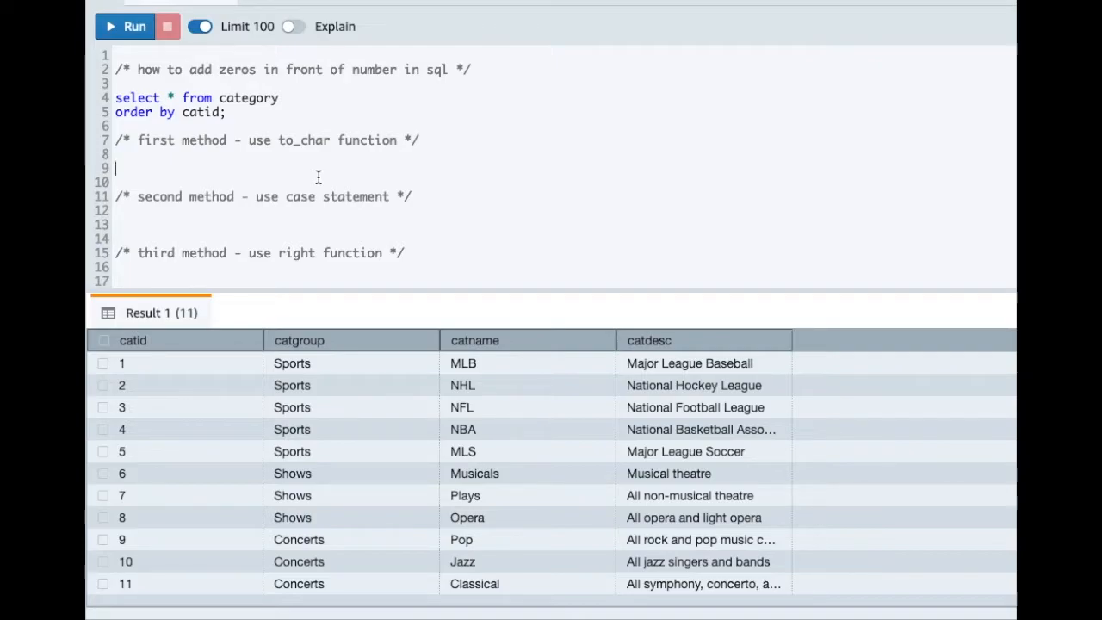
type("select ca")
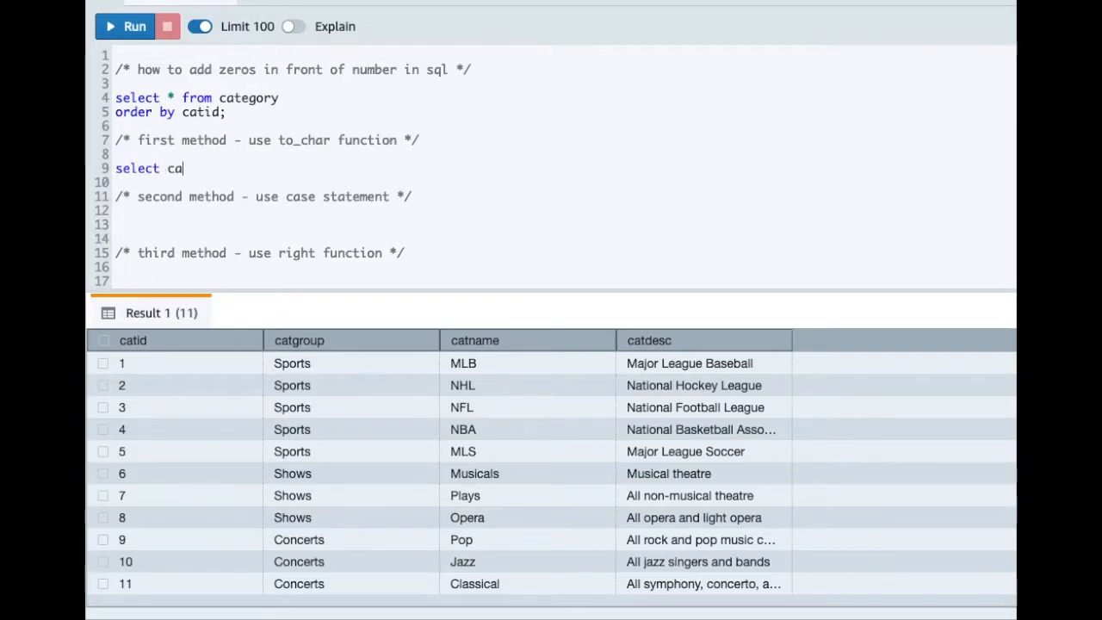
type("tid,")
type("to_")
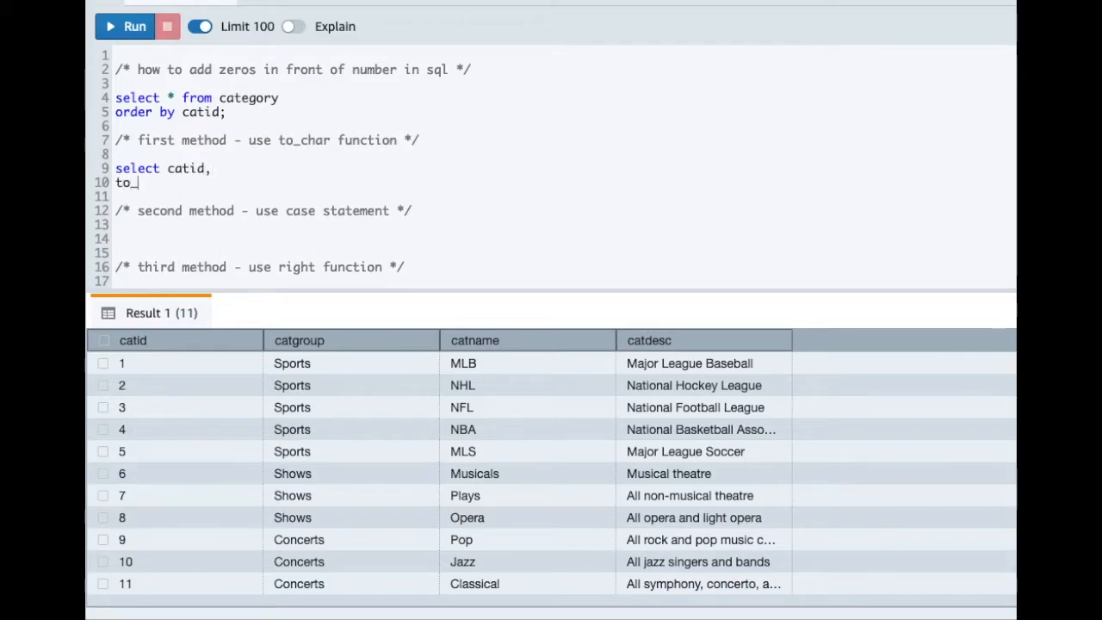
type("char(cat")
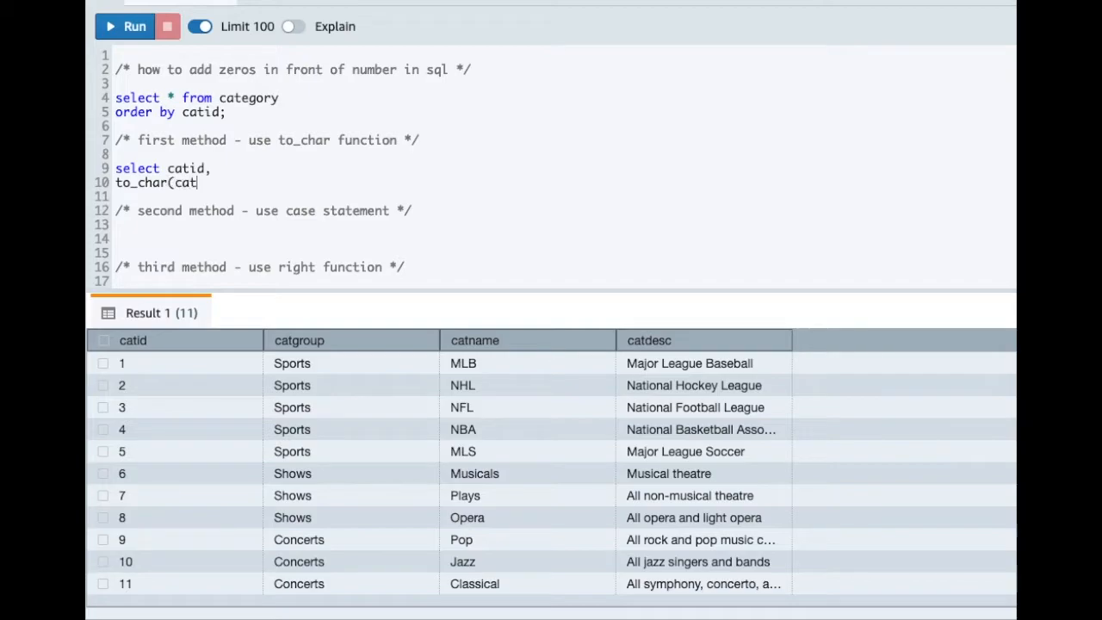
type("id,")
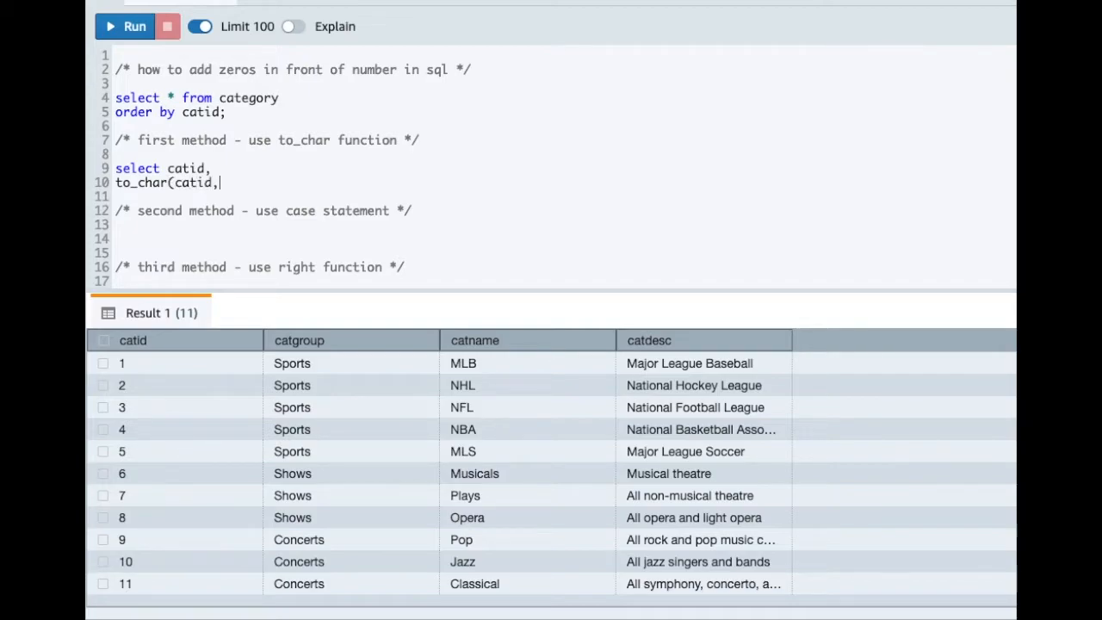
type("'0000') as catid_1")
left_click(563, 197)
type("from ca")
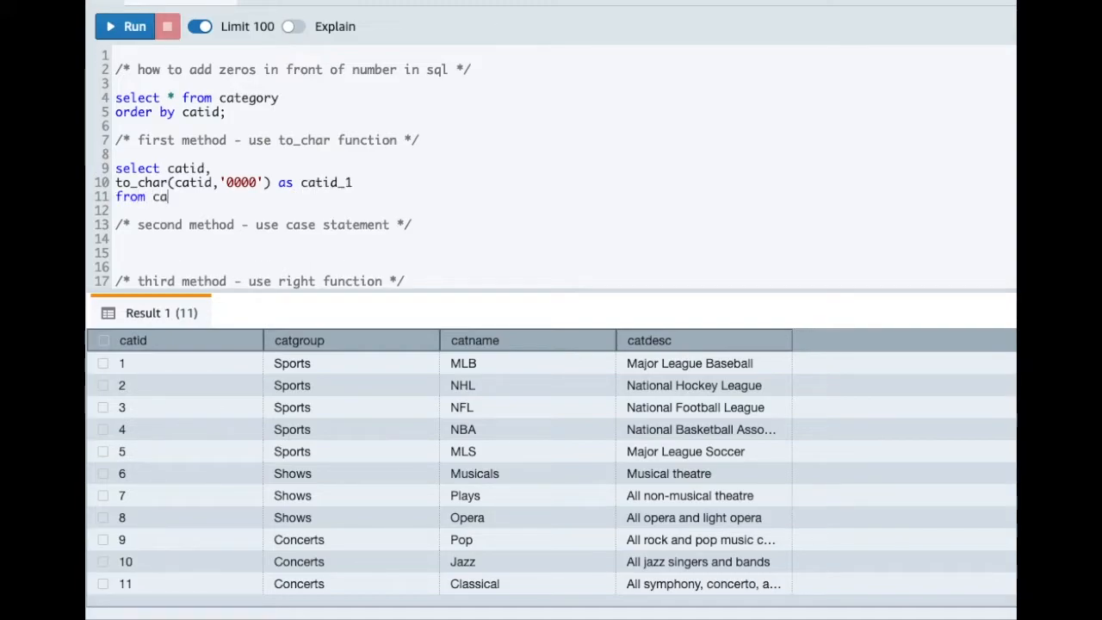
type("tegory")
type("order")
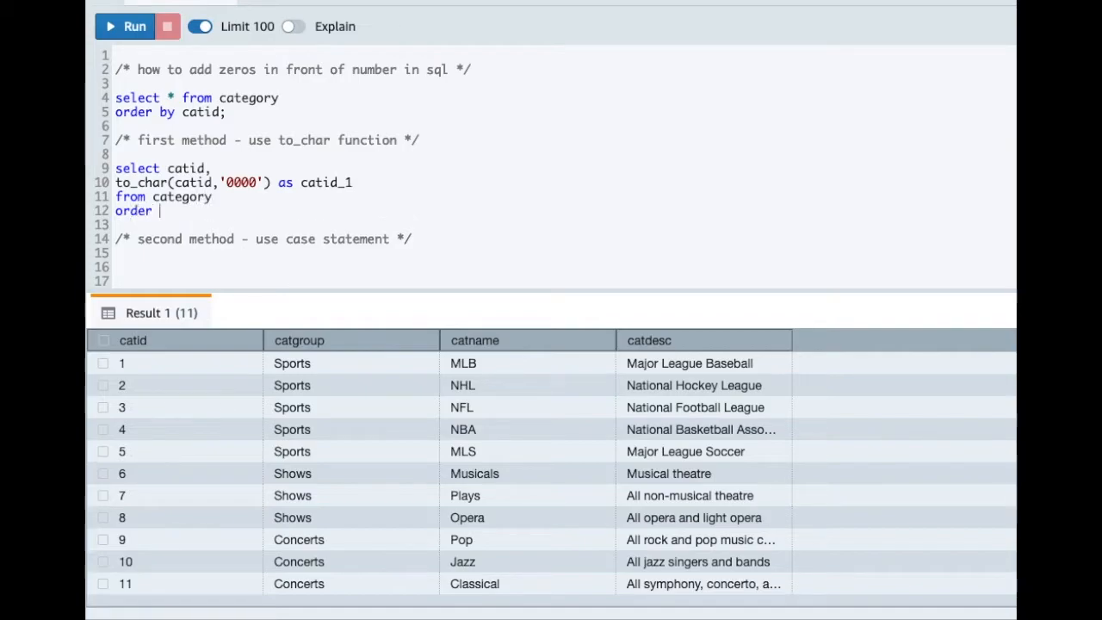
type("by catid")
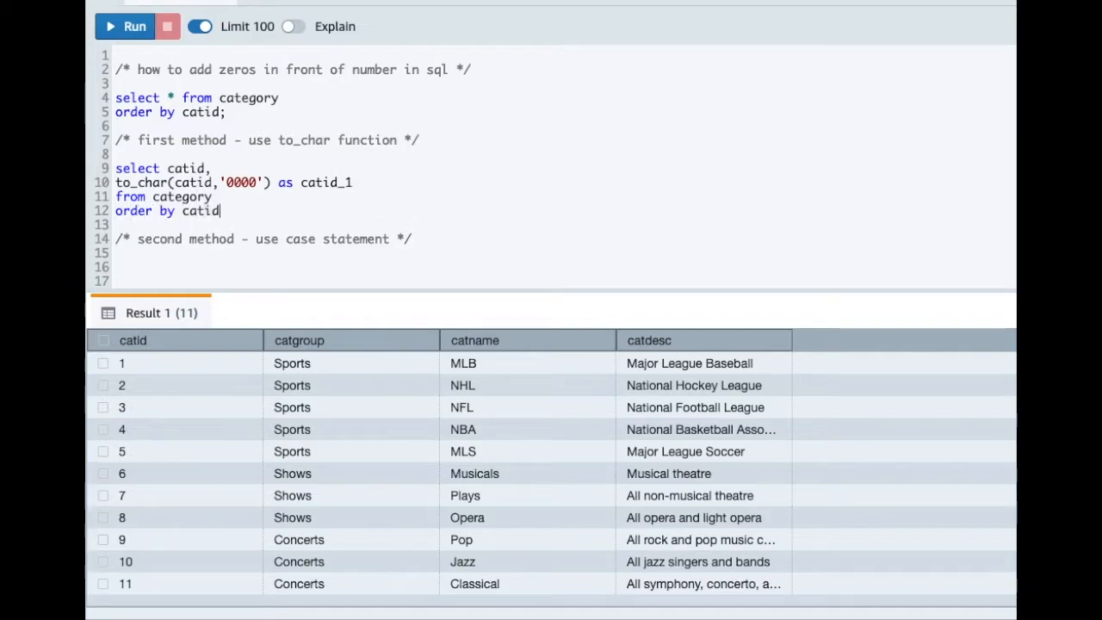
left_click_drag(117, 168, 226, 210)
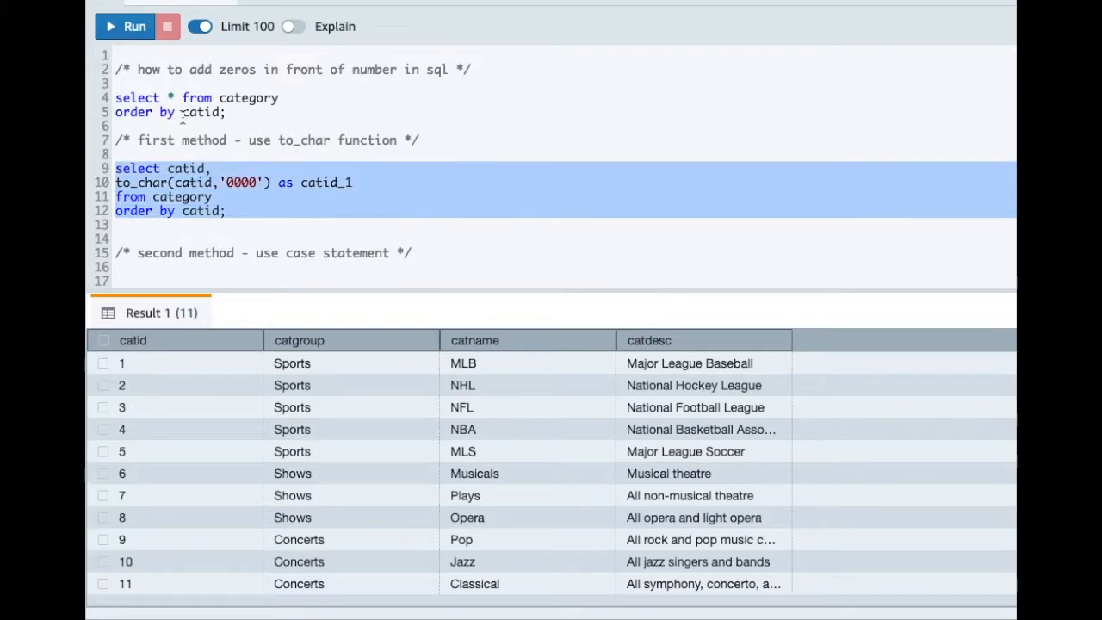
Step: Run the selected to_char query, returning 11 rows with catid_1 padded 0001 through 0011
left_click(124, 26)
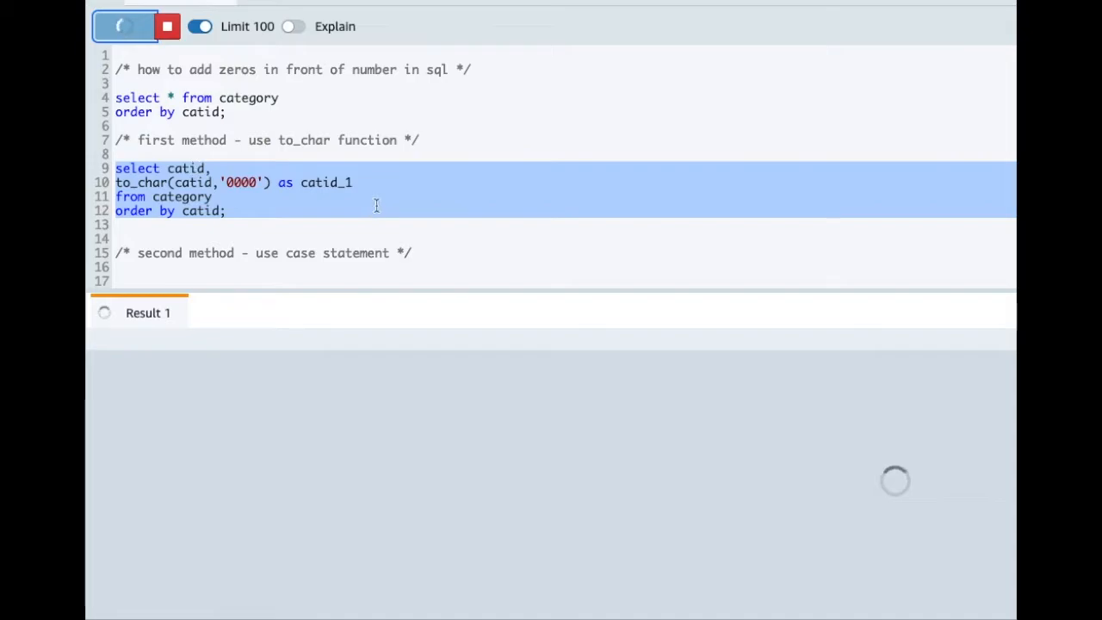
left_click(124, 26)
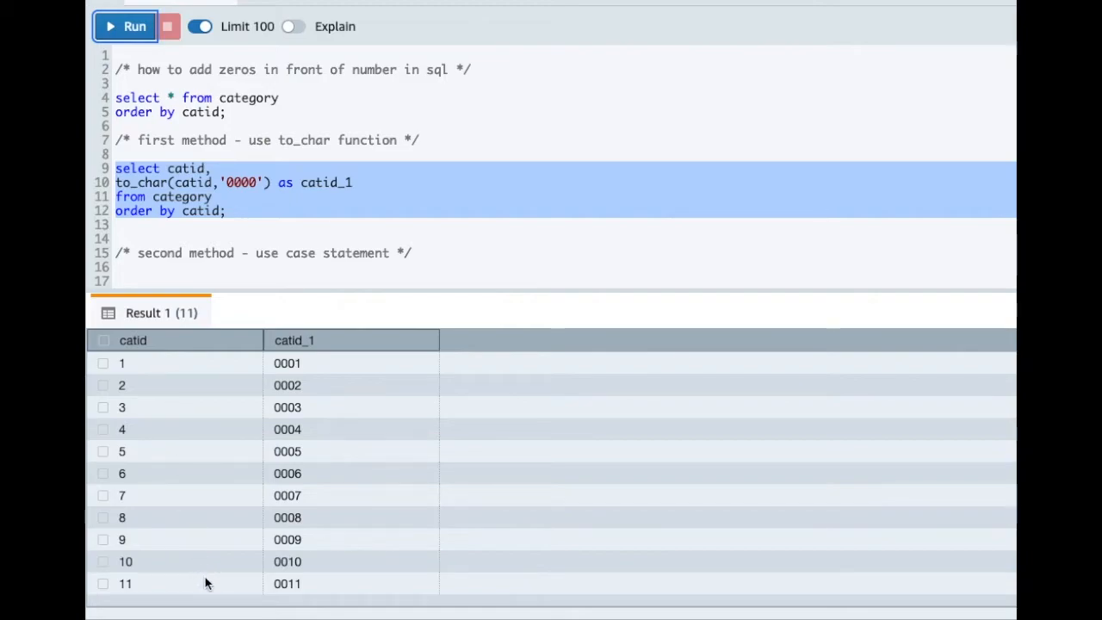
mouse_move(313, 415)
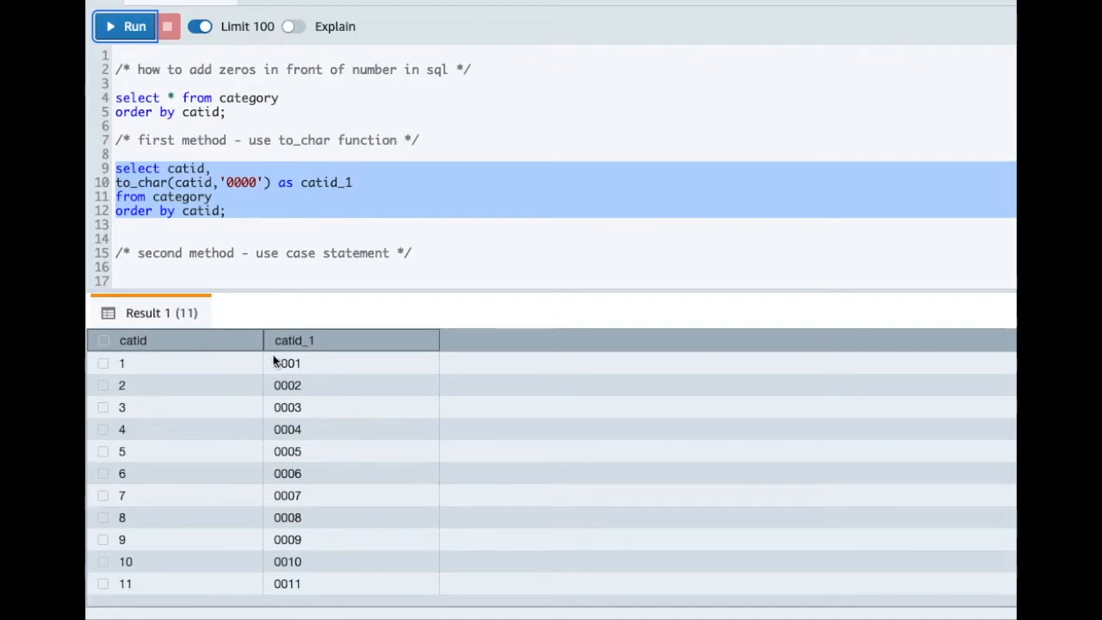
mouse_move(338, 466)
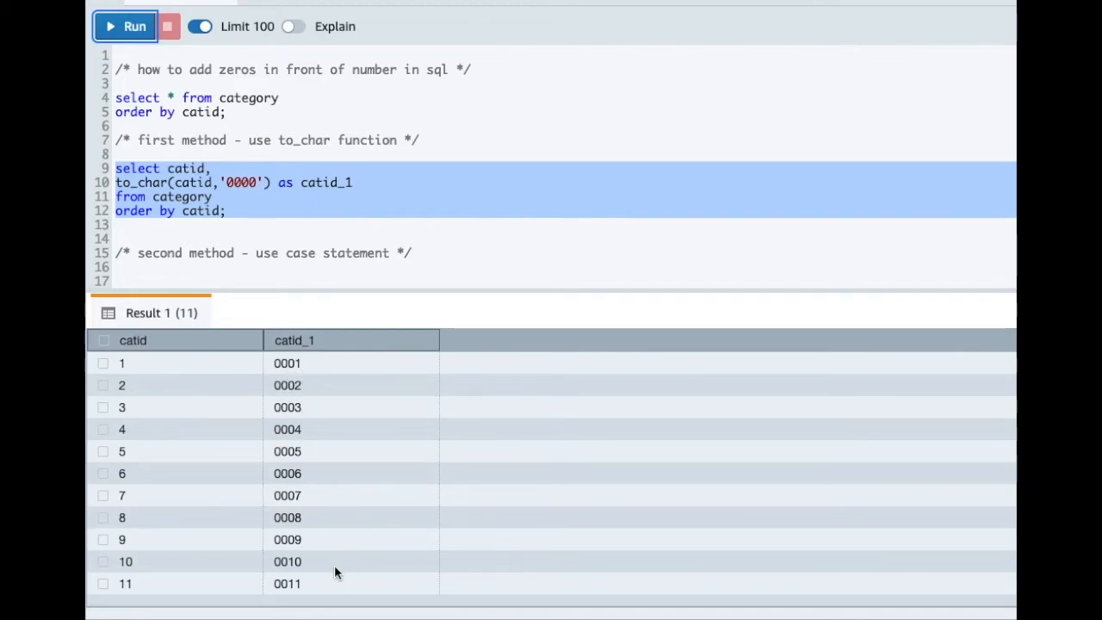
mouse_move(313, 572)
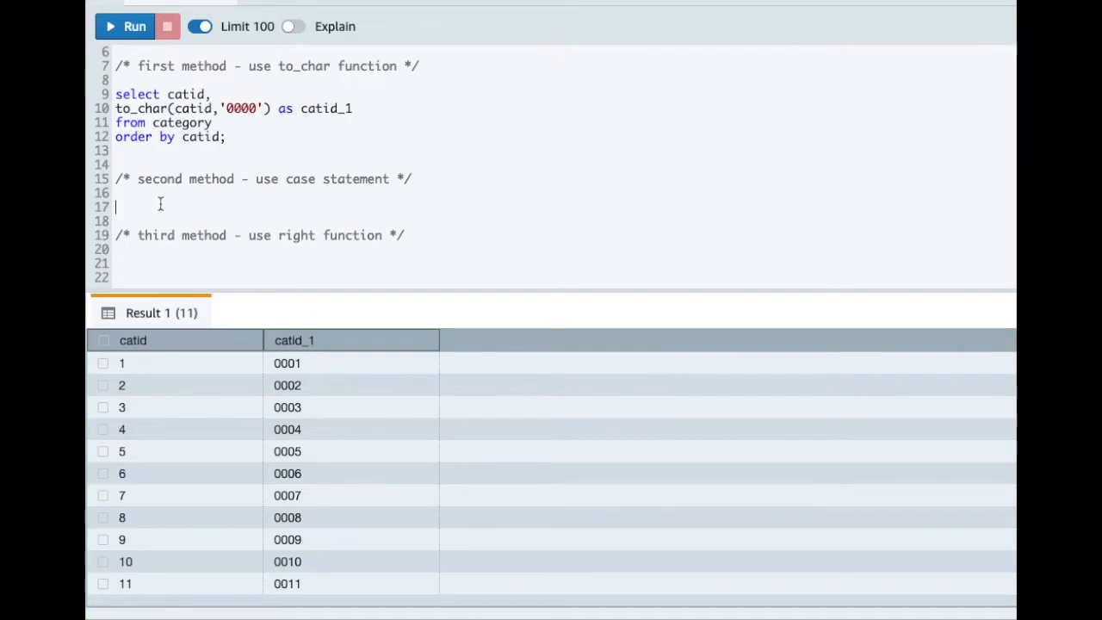
Step: Write select catid, case when length(catid)=1 then '000'||catid as the first clause
type("select c")
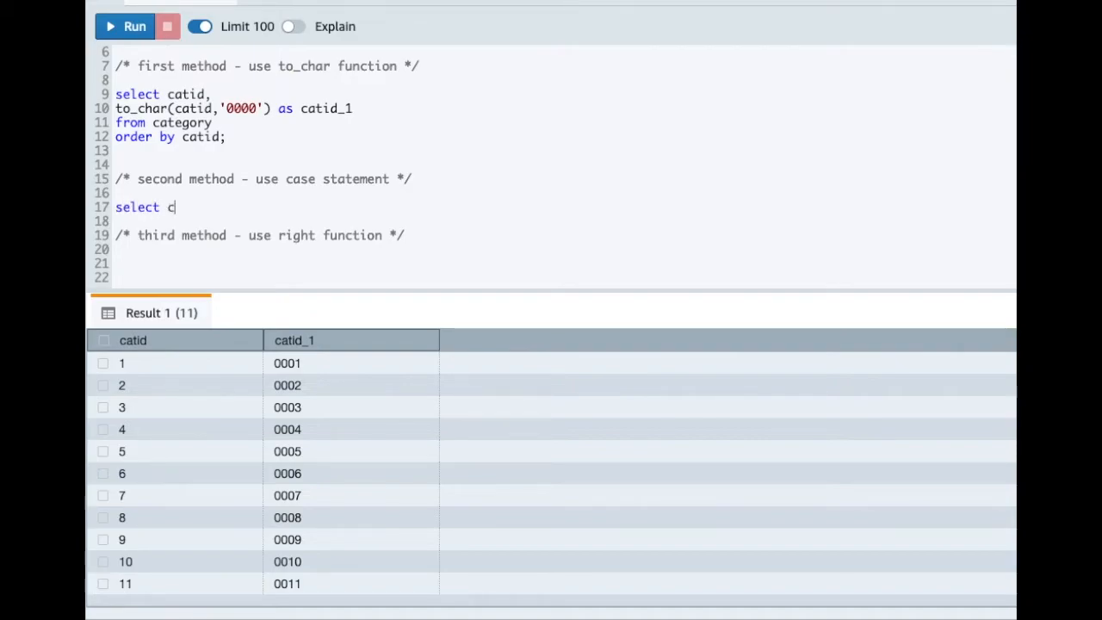
type("atid,")
left_click(563, 221)
type("case")
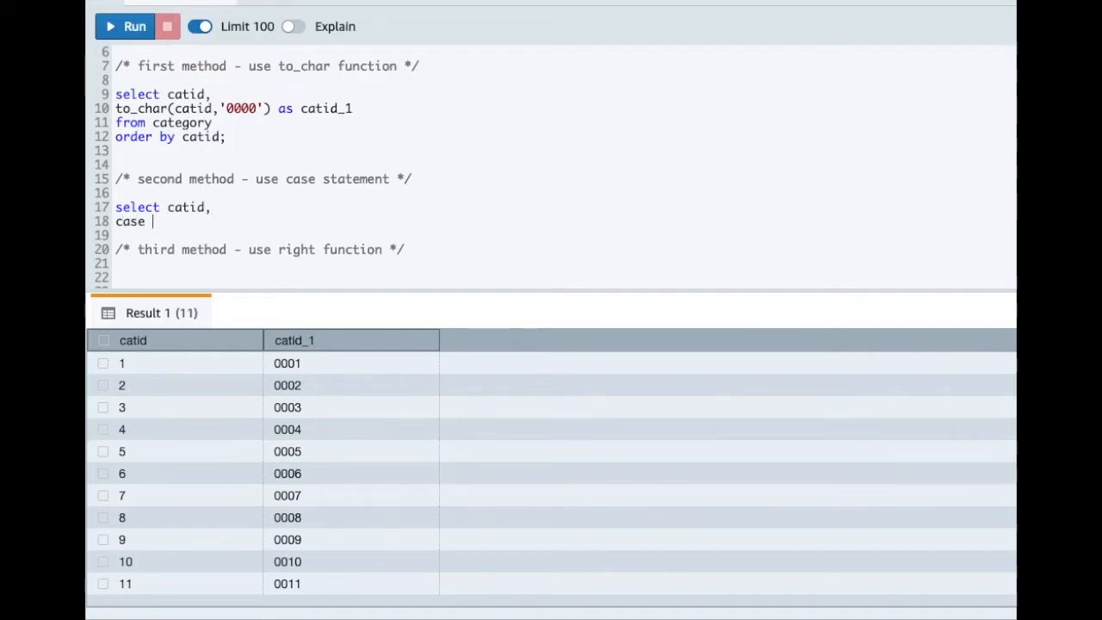
type("when length(c")
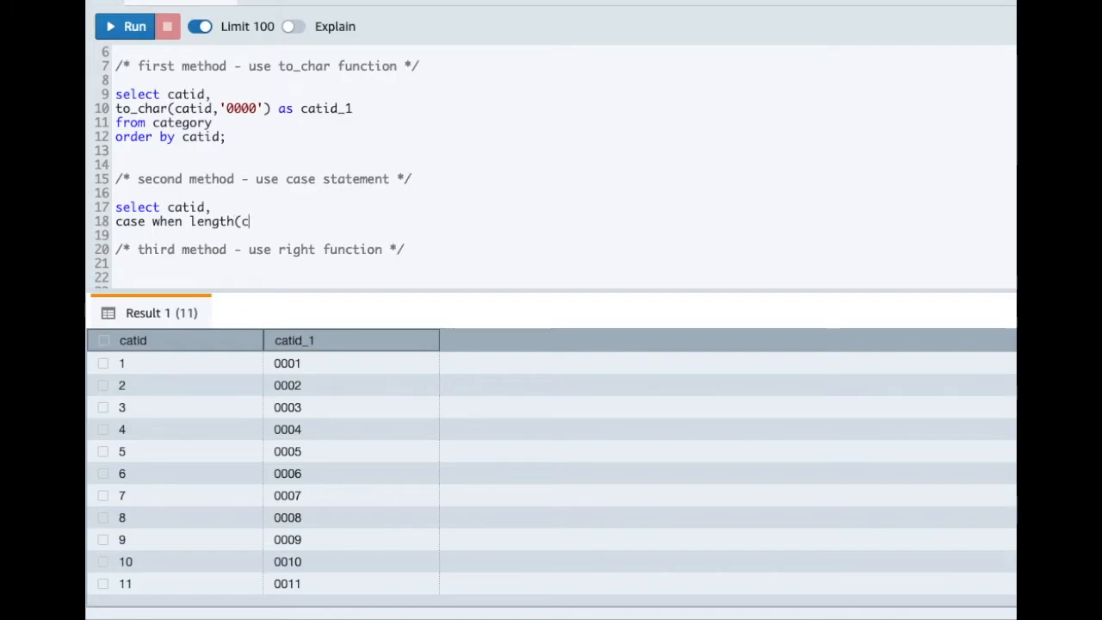
type("atid)")
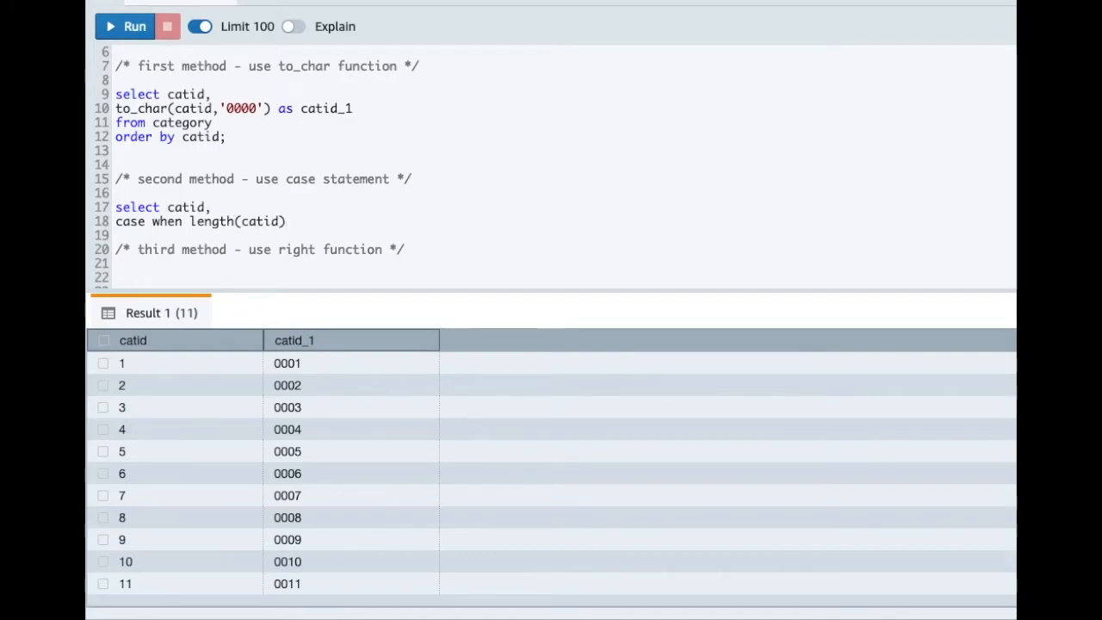
type("=1 then")
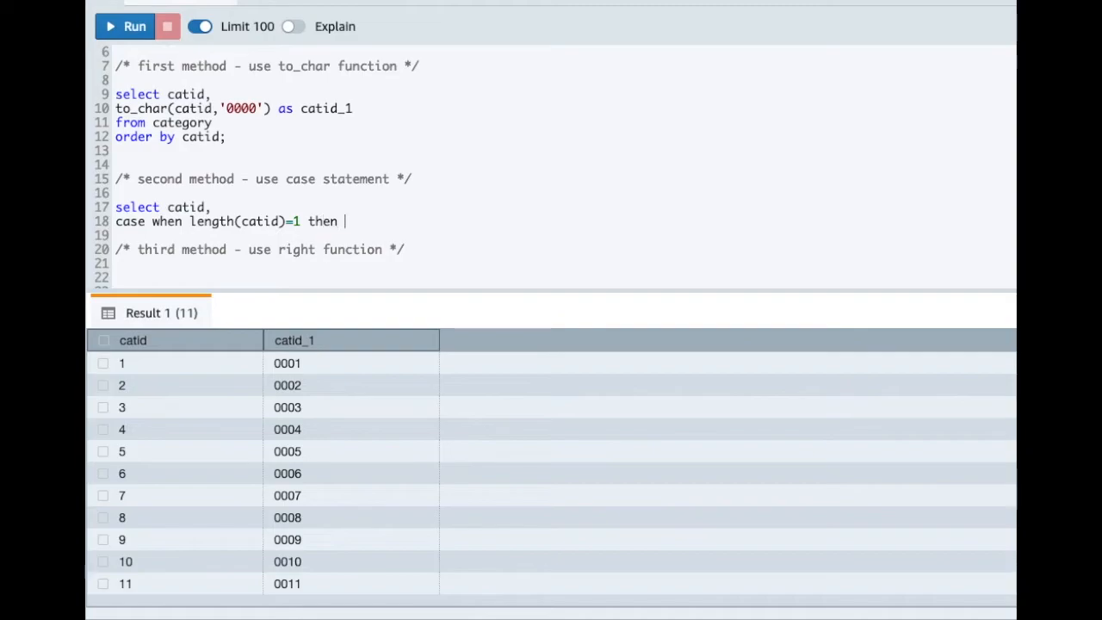
type("'000")
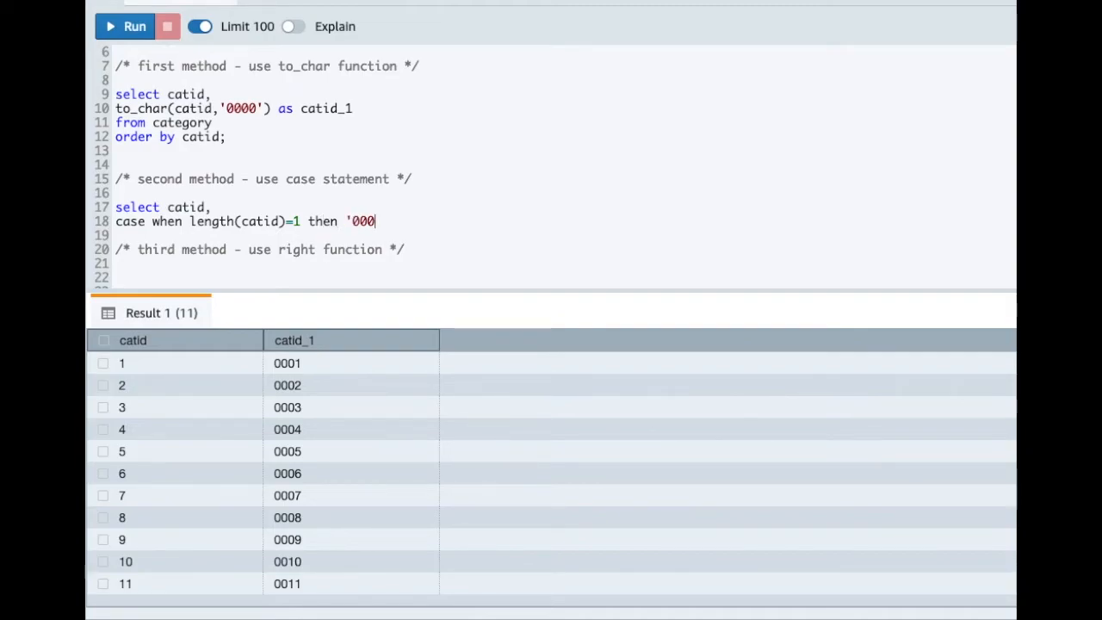
type("'||")
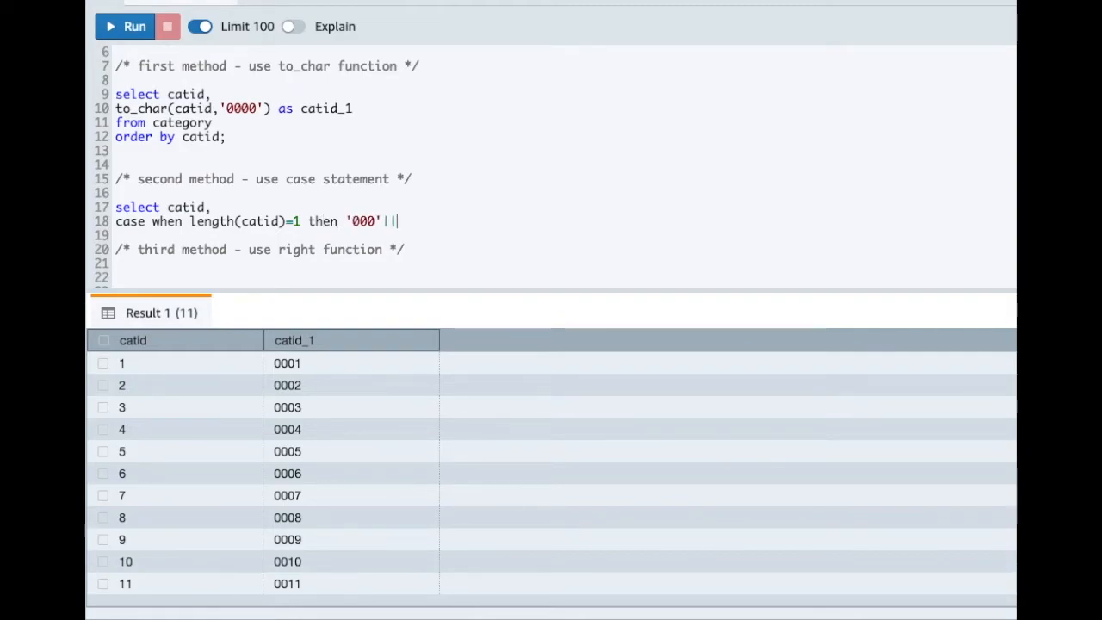
type("catid")
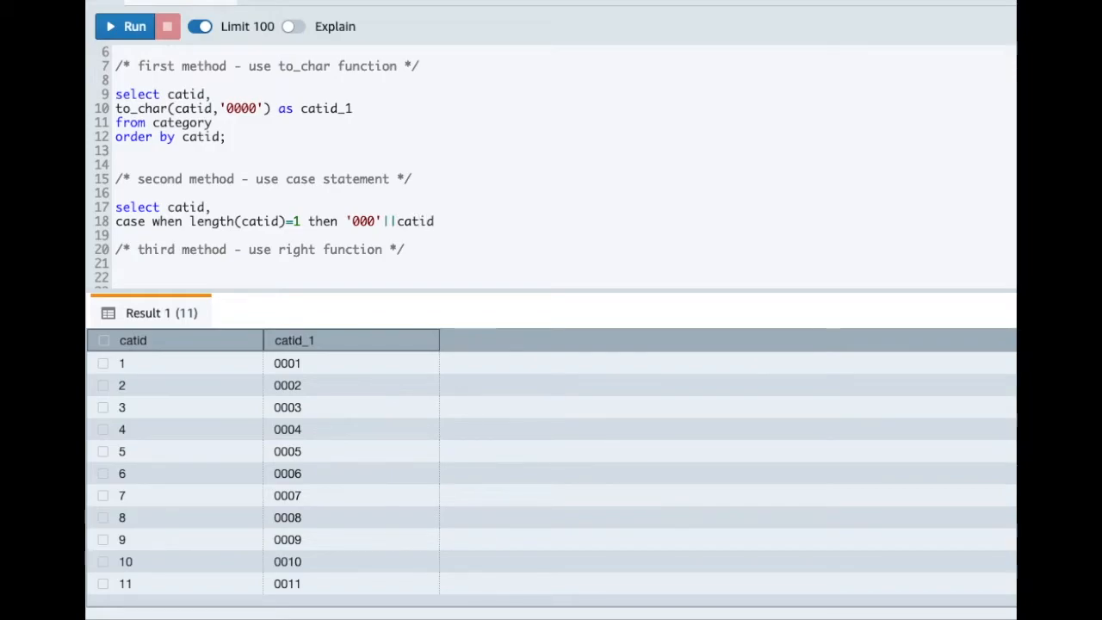
Step: Add when clauses for lengths 2, 3 and 4 with '00', '0' and '' padding, ending as catid_1
left_click_drag(151, 220, 434, 220)
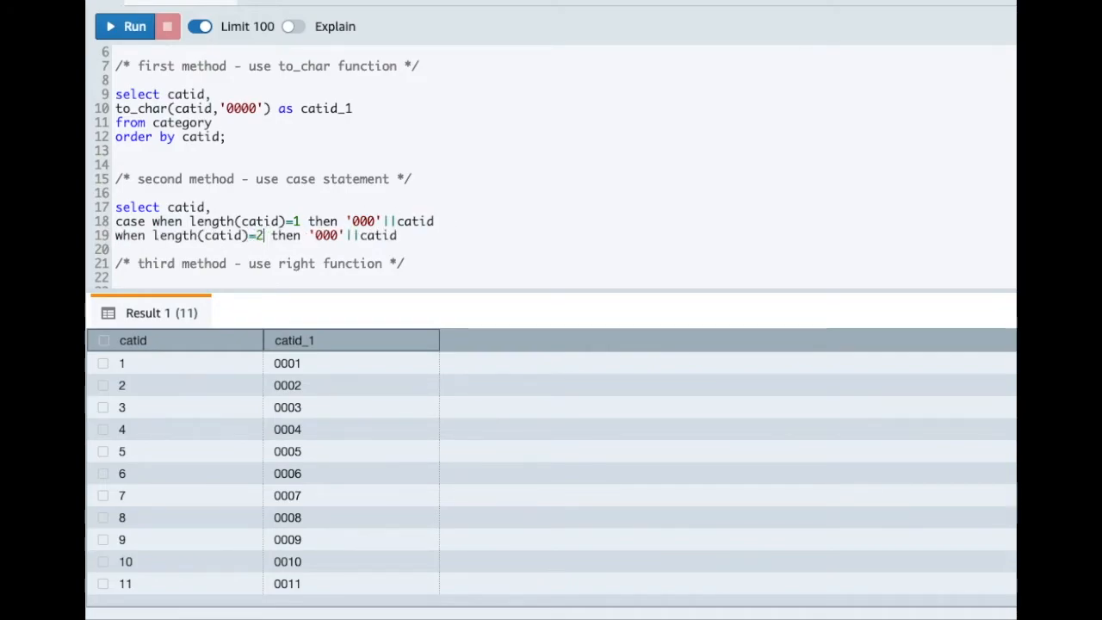
key("Backspace")
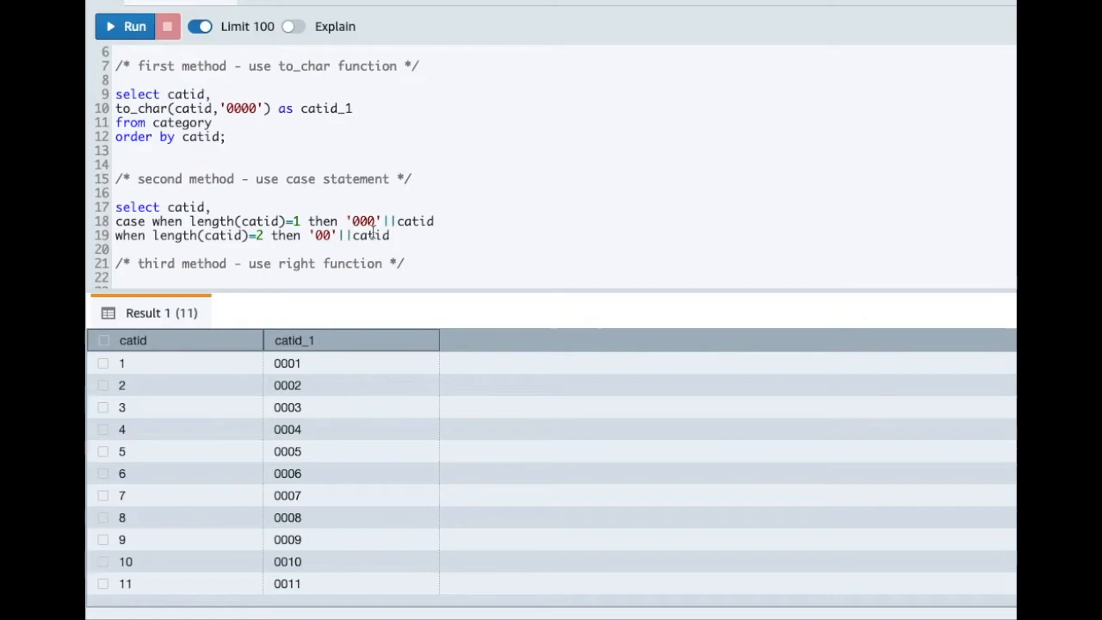
type("when length(catid)=1 then '000'||catid")
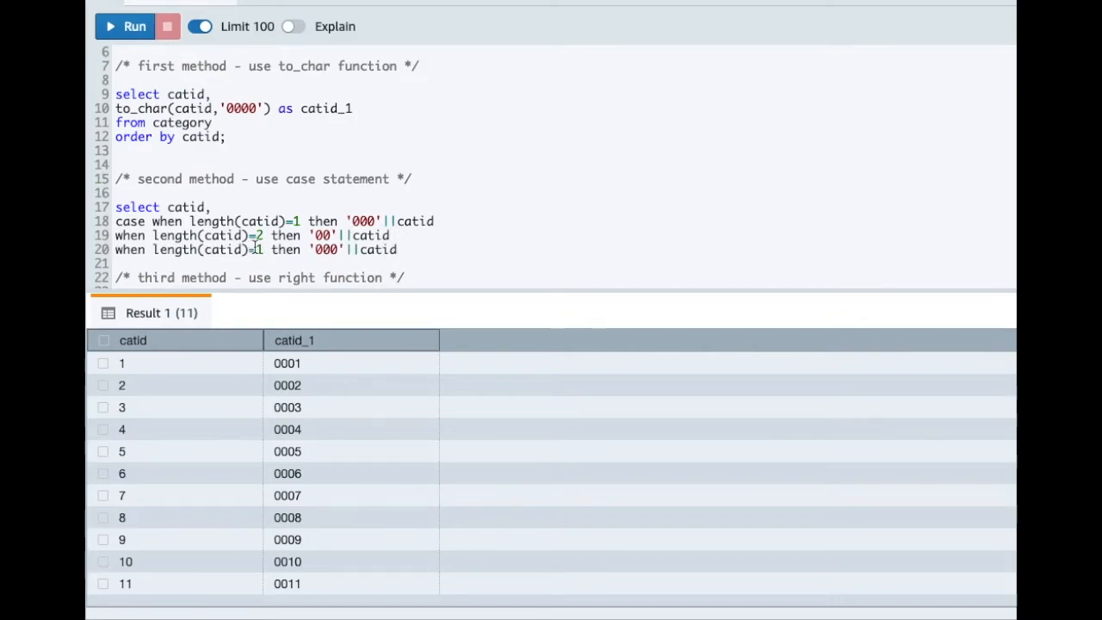
type("3")
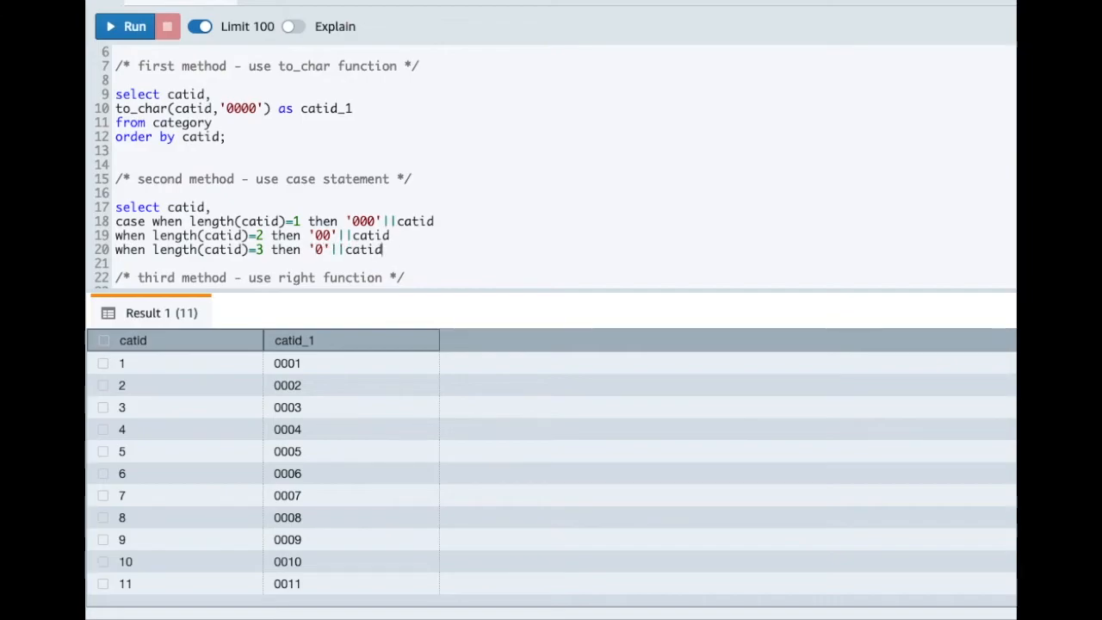
type("when length(catid)=1 then '000'||catid")
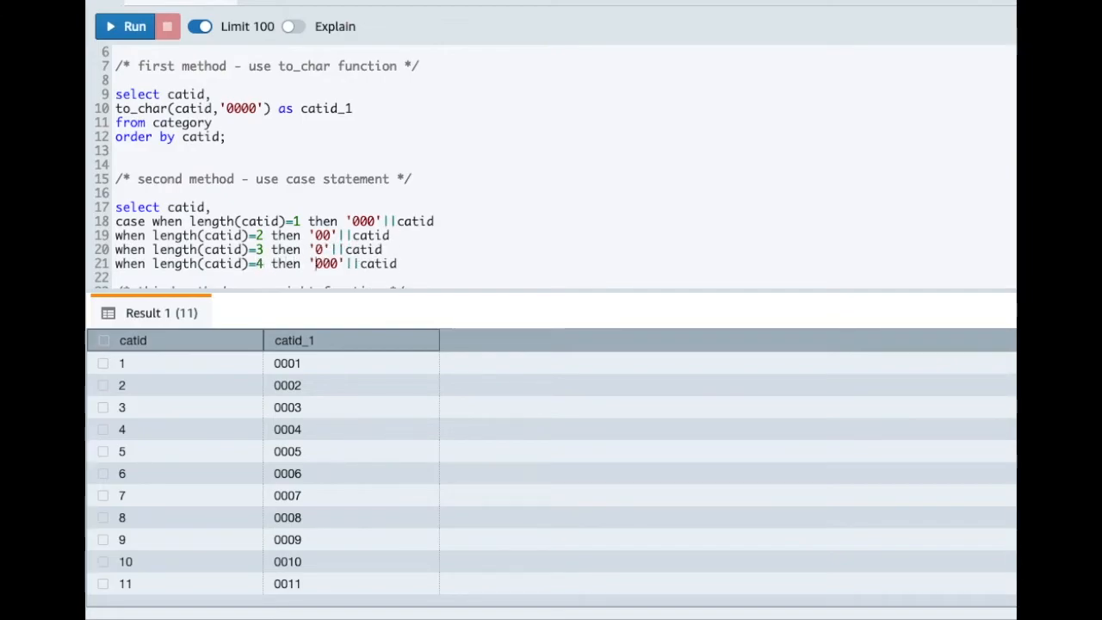
left_click(323, 264)
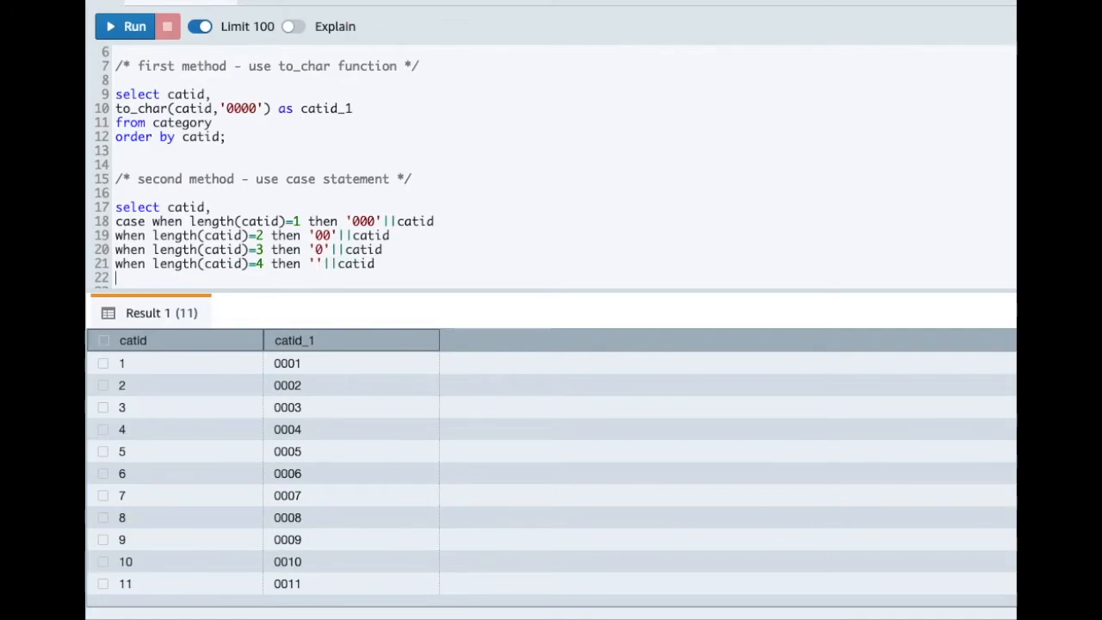
type("end as ca")
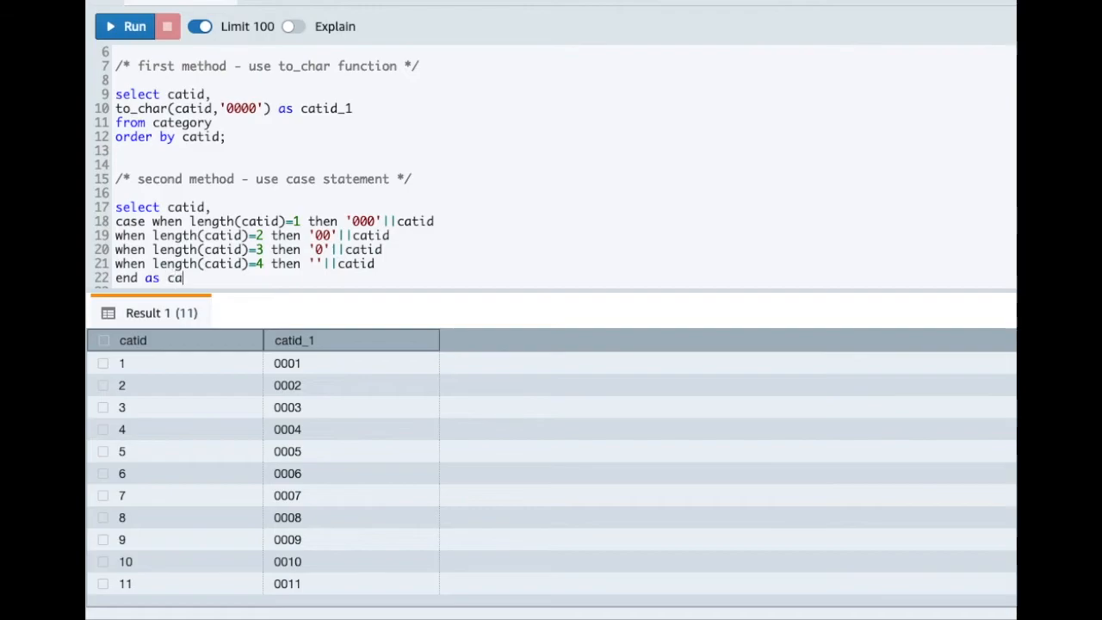
type("tid_1")
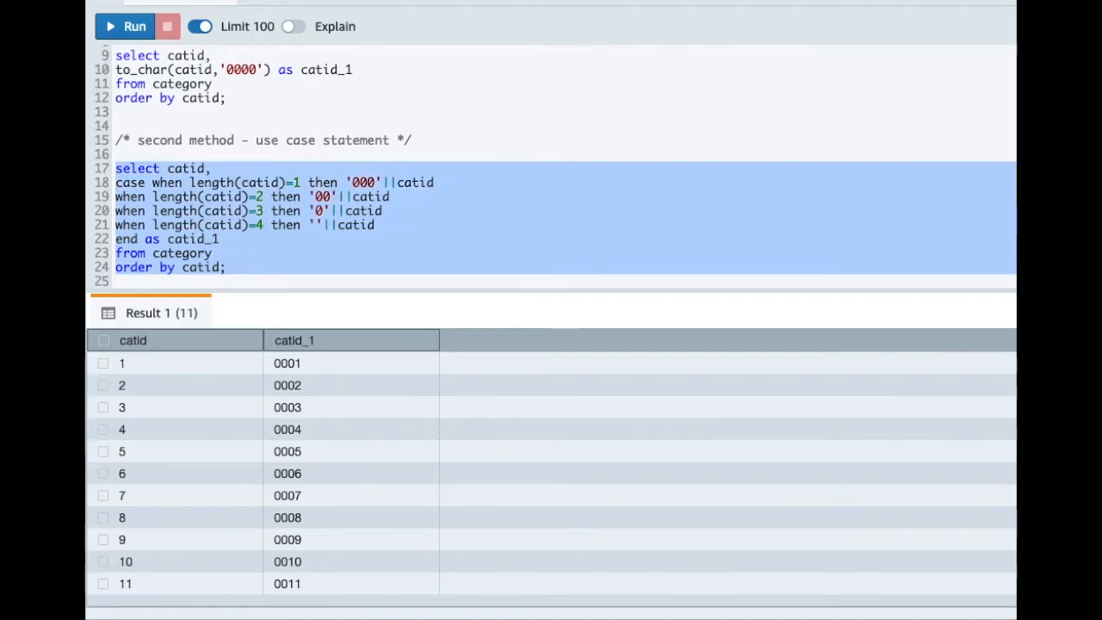
Step: Run the CASE query, returning 11 rows padded 0001 through 0011
left_click(124, 26)
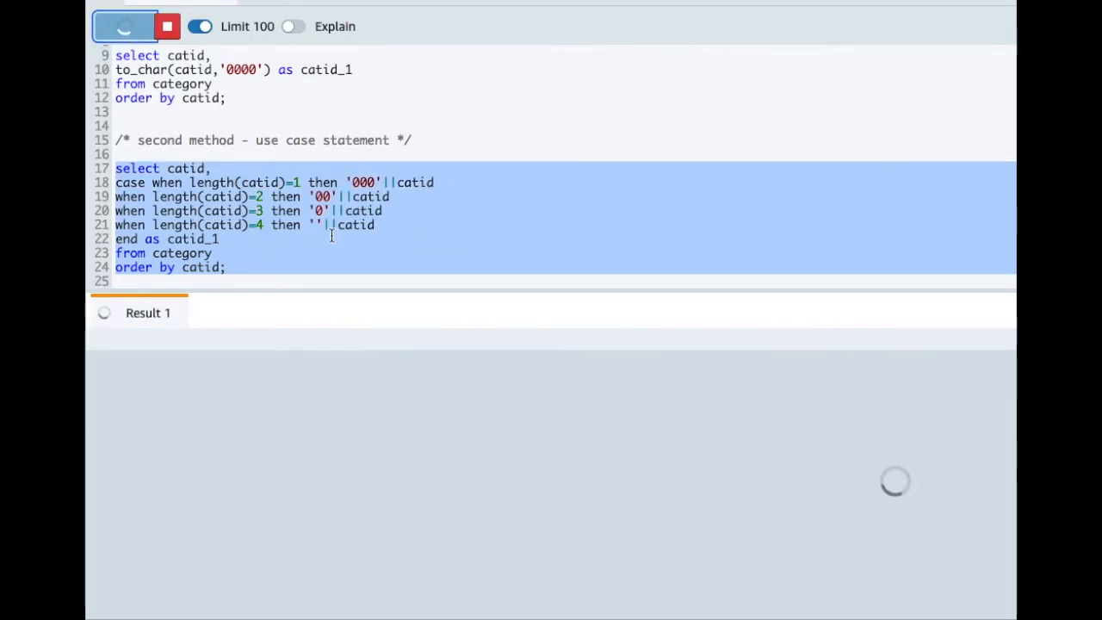
left_click(124, 26)
type("/* third method - use right function */")
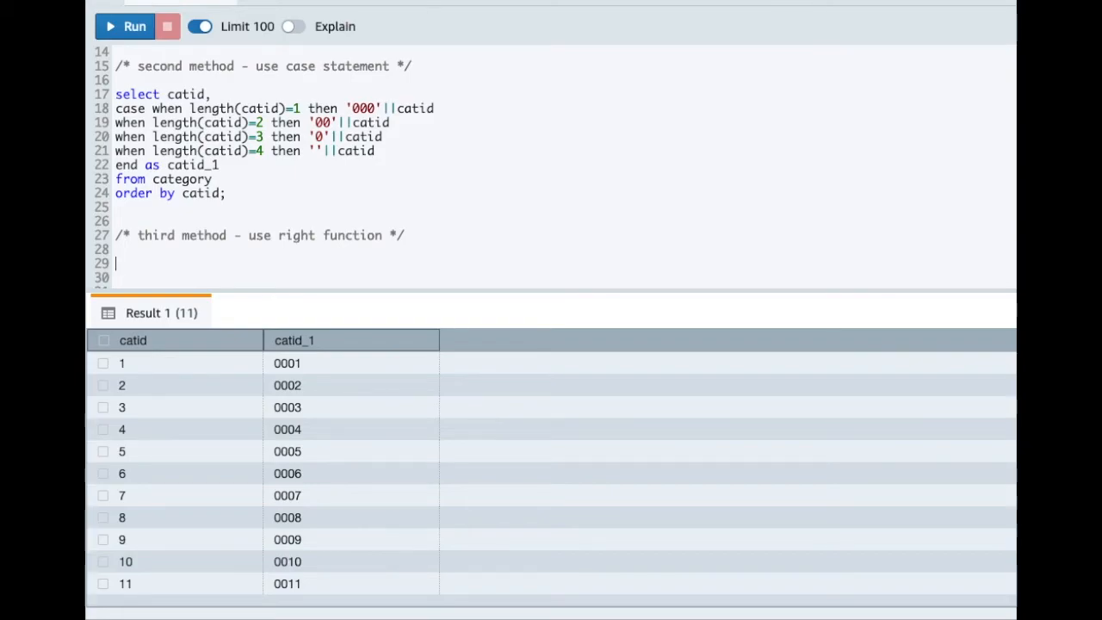
Step: Write select catid, right('0000'||catid,4) as catid_1 from category order by catid
type("s")
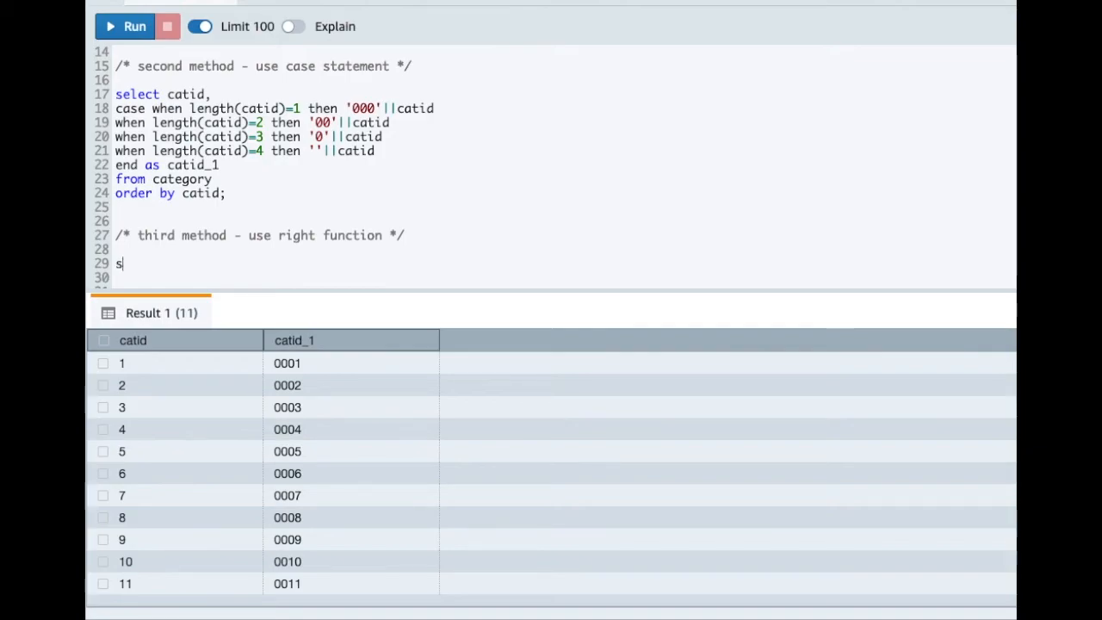
type("electt")
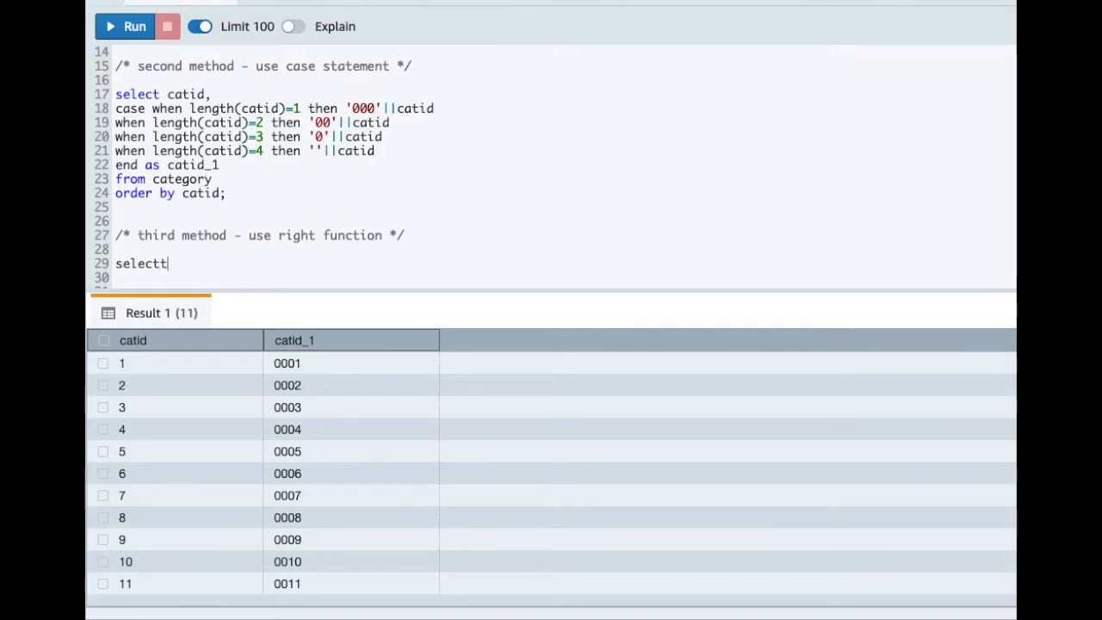
type("catid,")
left_click(563, 277)
type("righ")
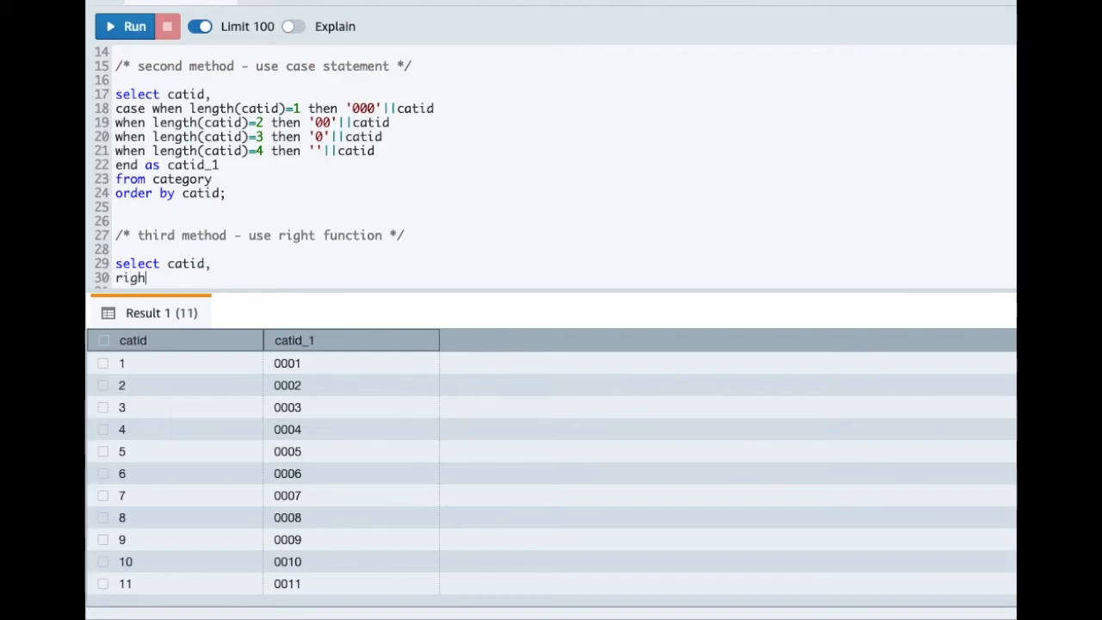
type("t('0000")
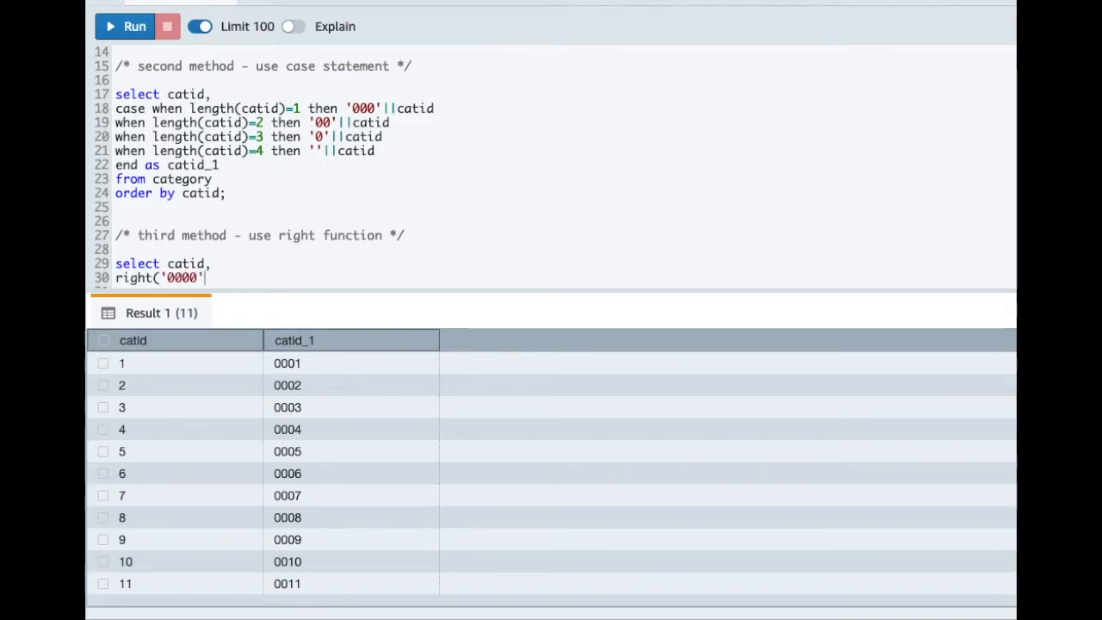
type("||")
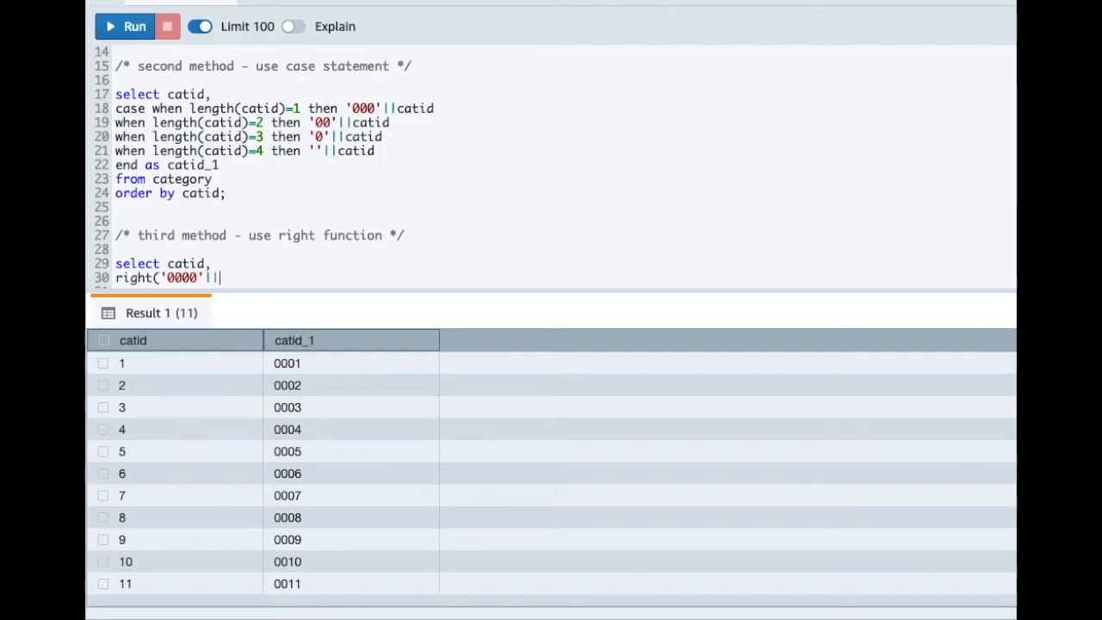
type("catid")
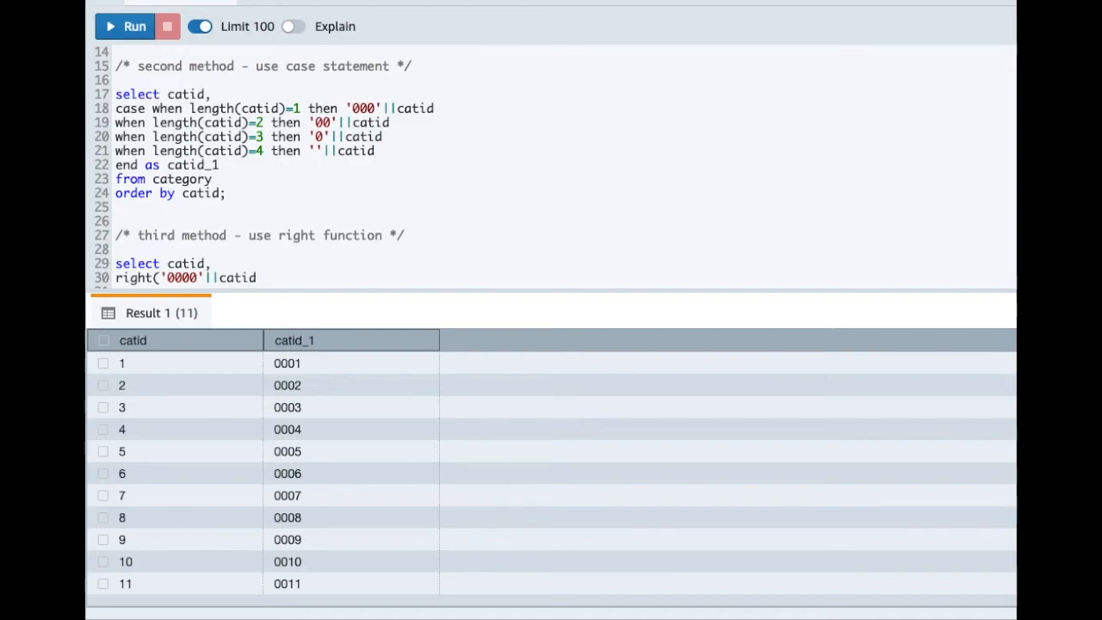
type(",")
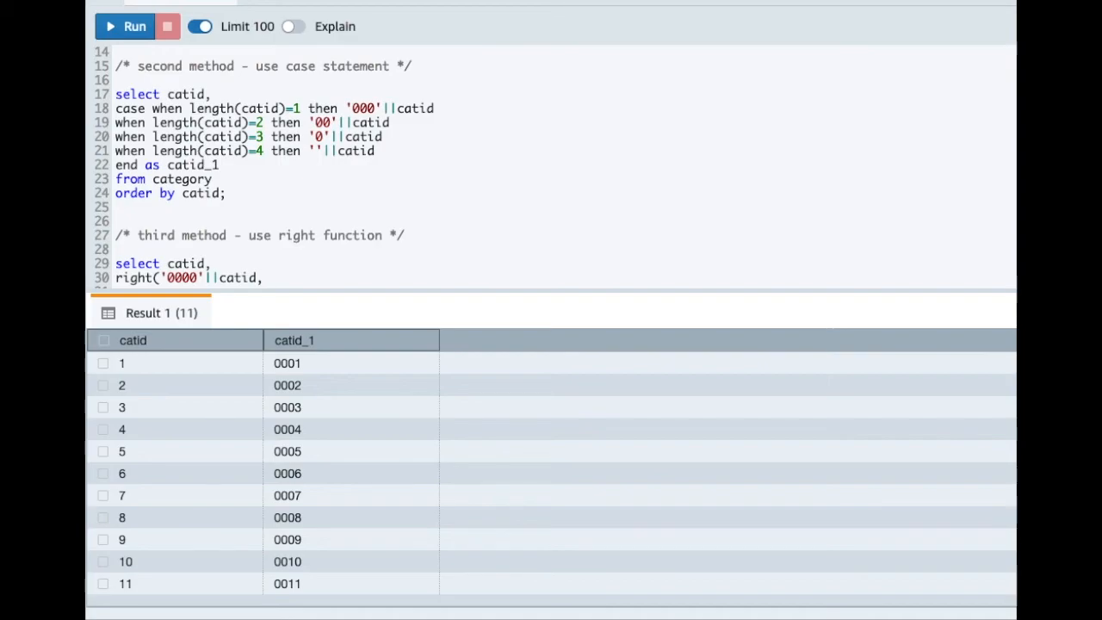
type(",4)")
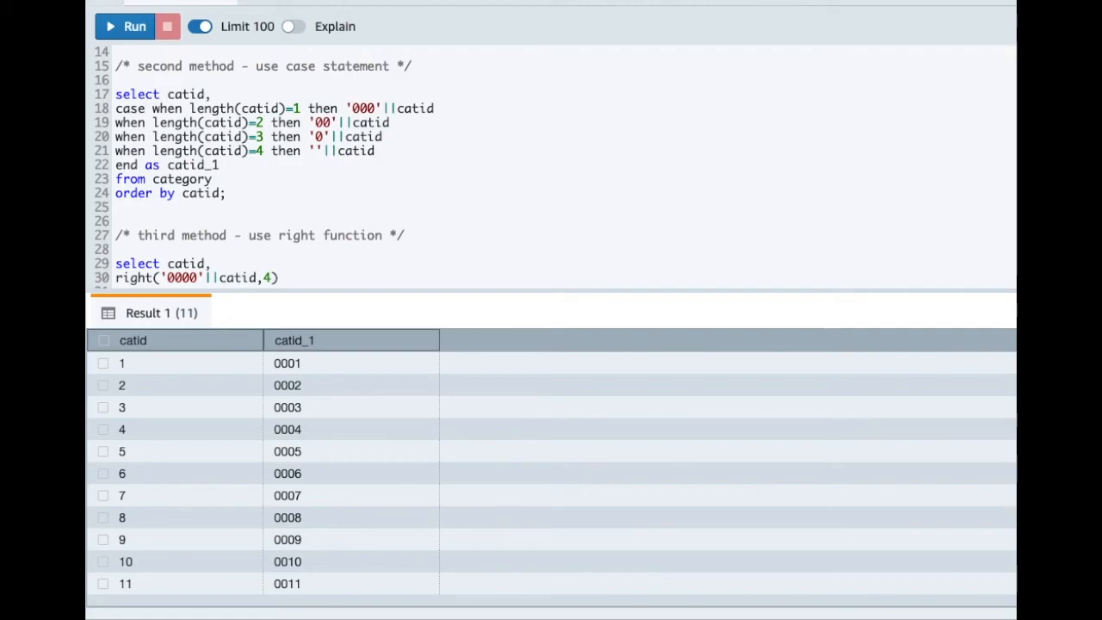
type("as catid_1")
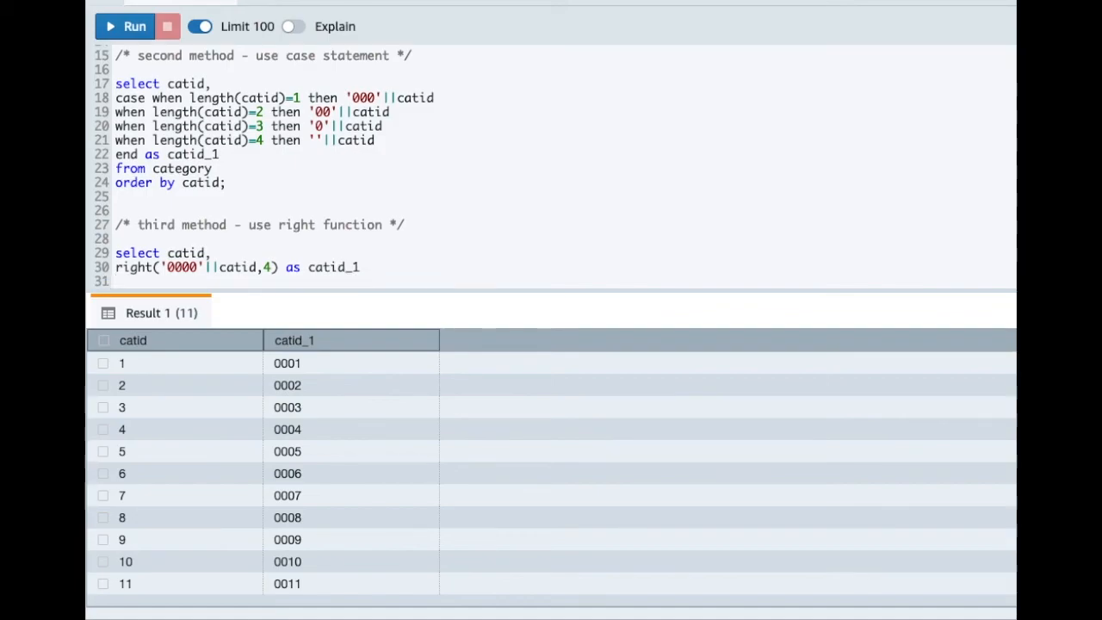
type("from category")
type("order by catid;")
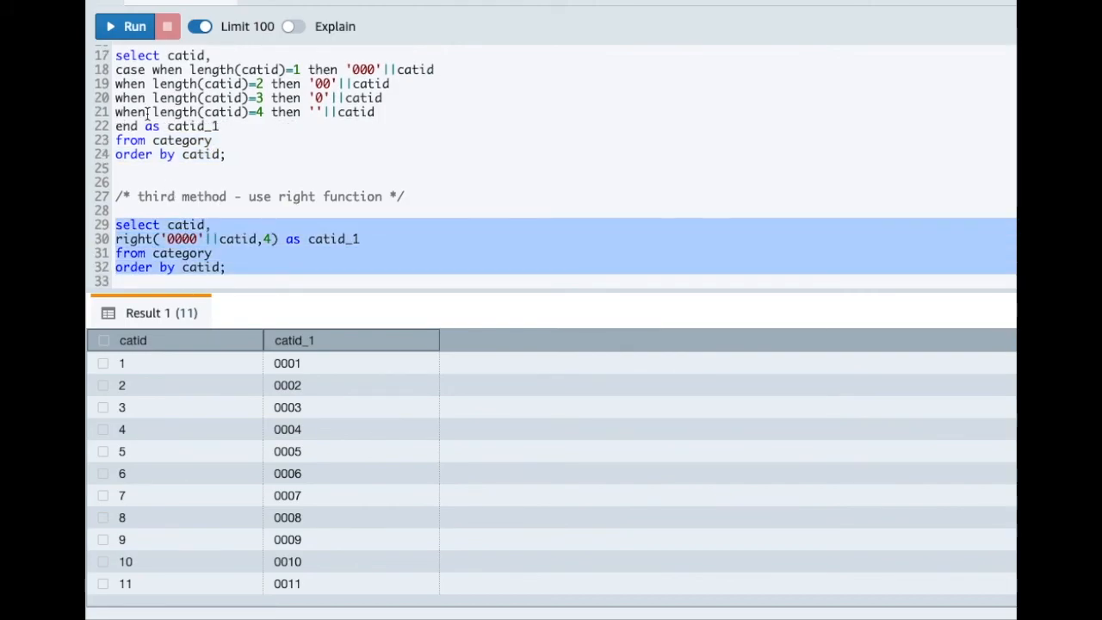
Step: Run the right-function query, returning 11 rows padded 0001 through 0011, then deselect it
left_click(124, 26)
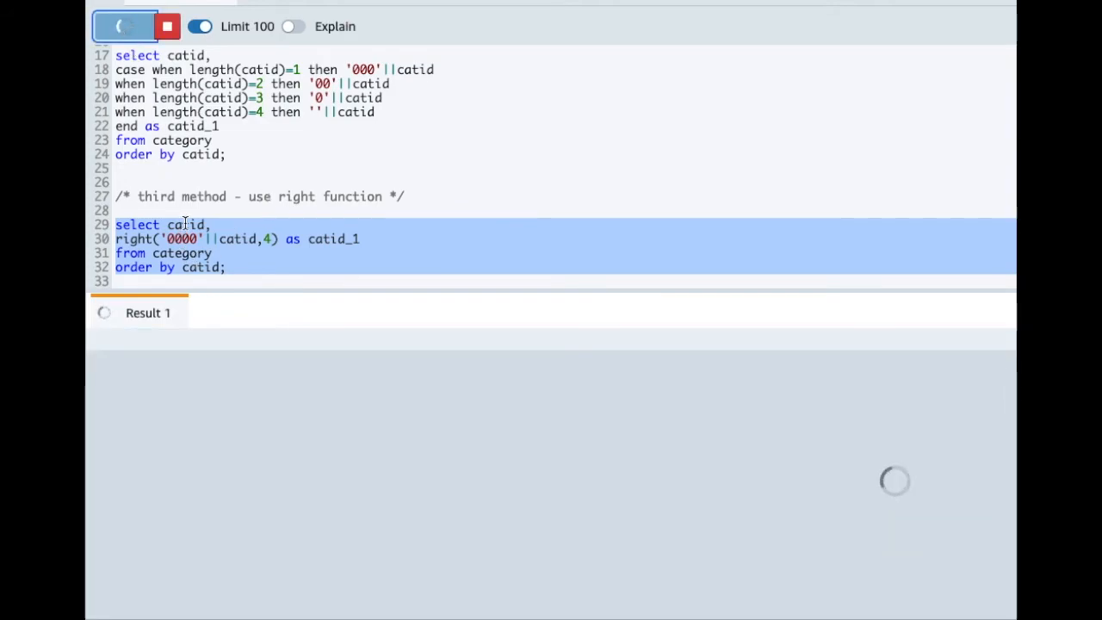
left_click(124, 26)
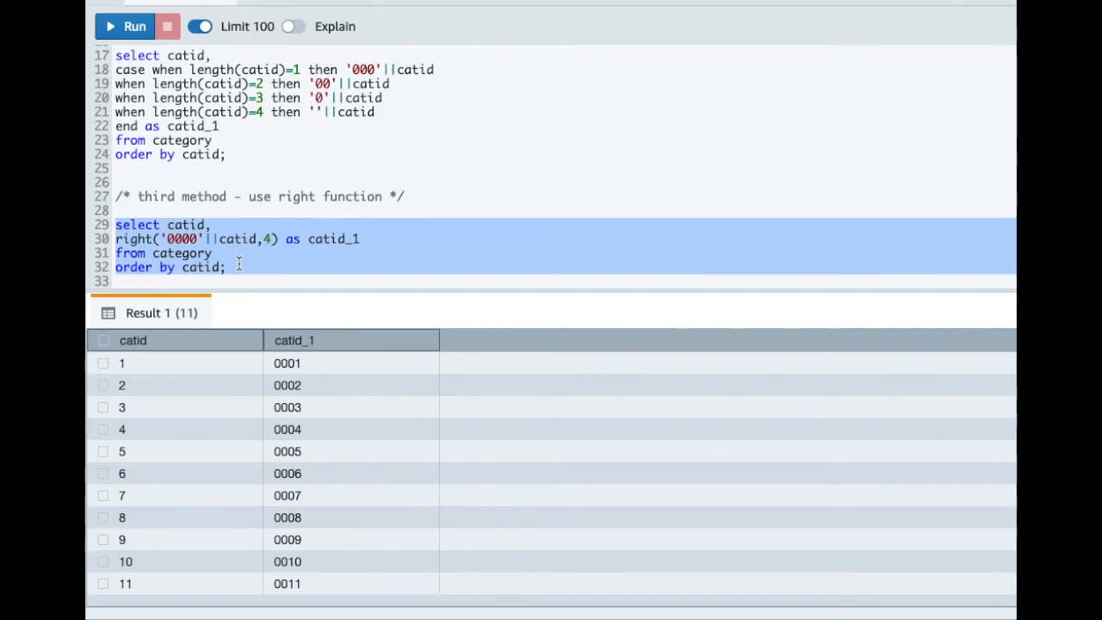
left_click(239, 267)
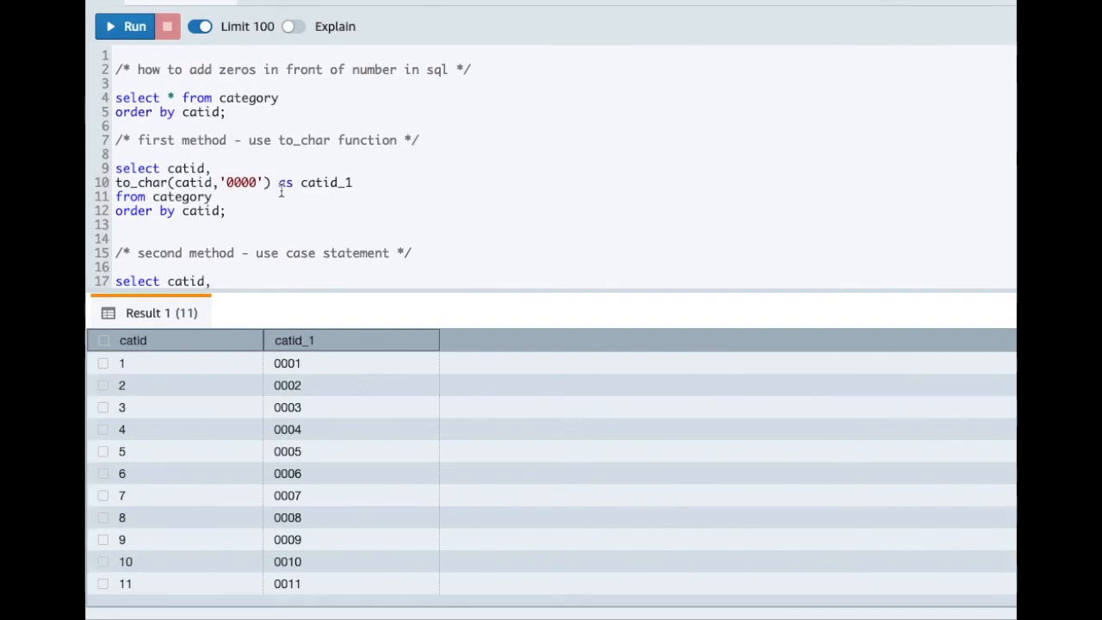
scroll("down", 3)
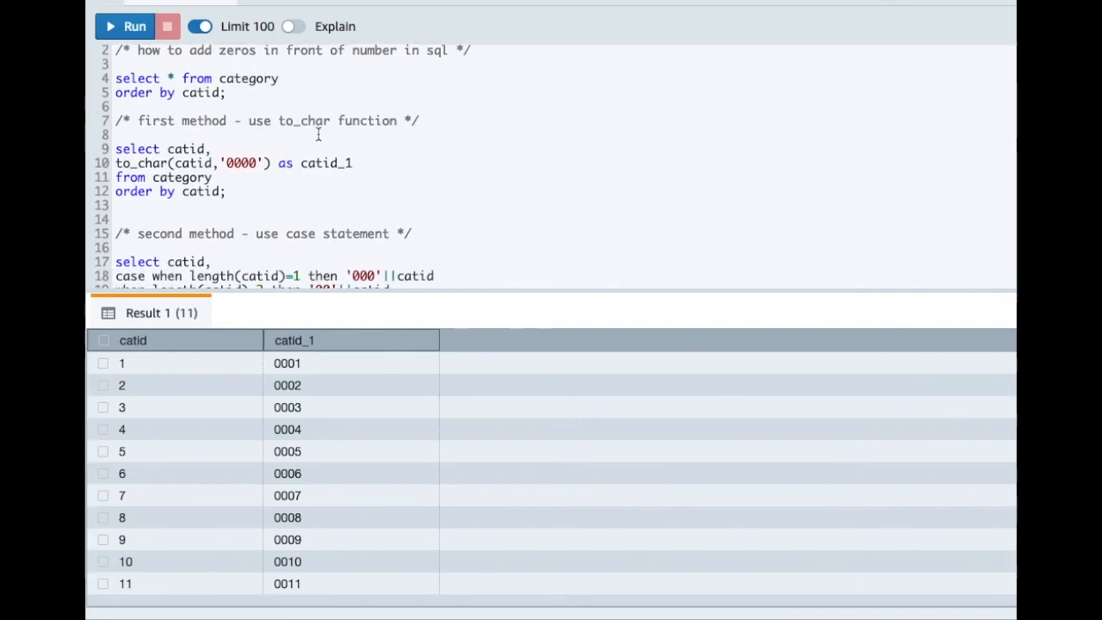
scroll("down", 3)
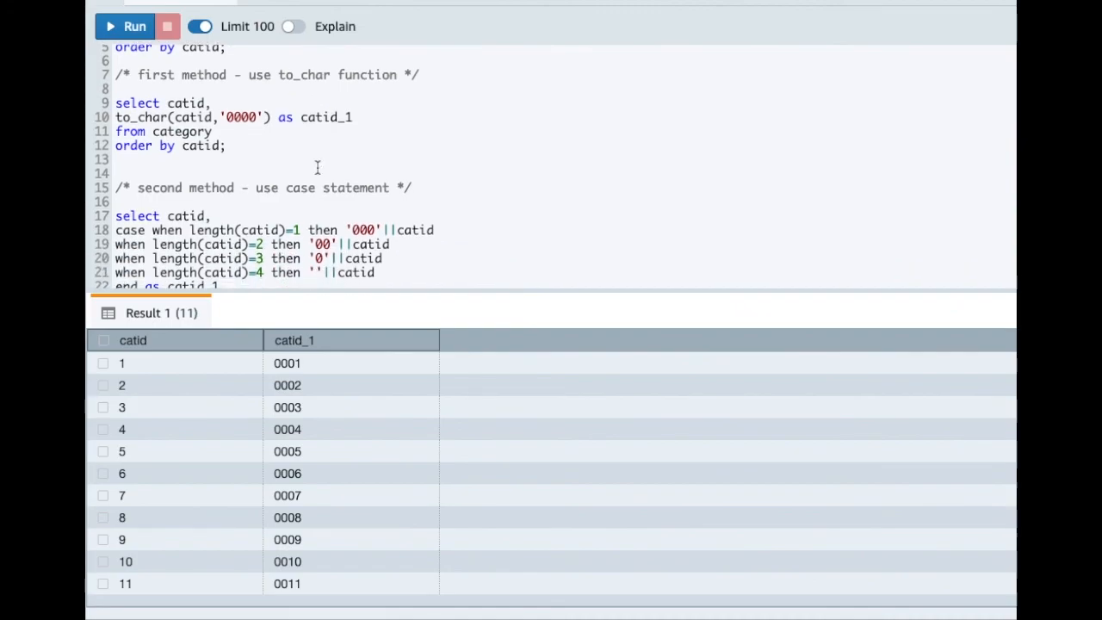
scroll("down", 3)
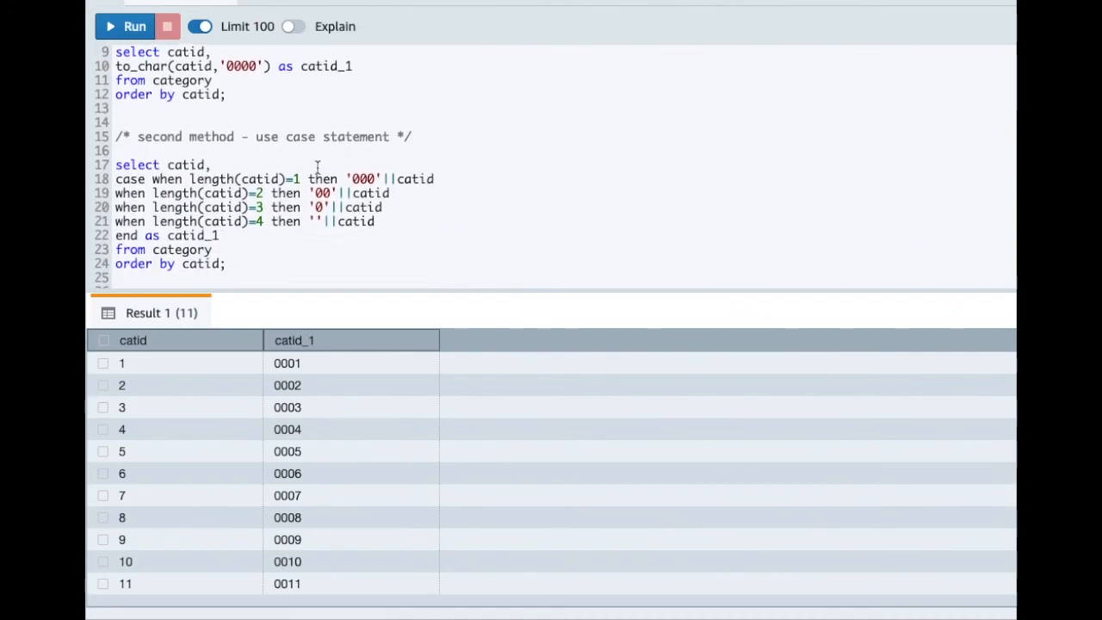
scroll("down", 3)
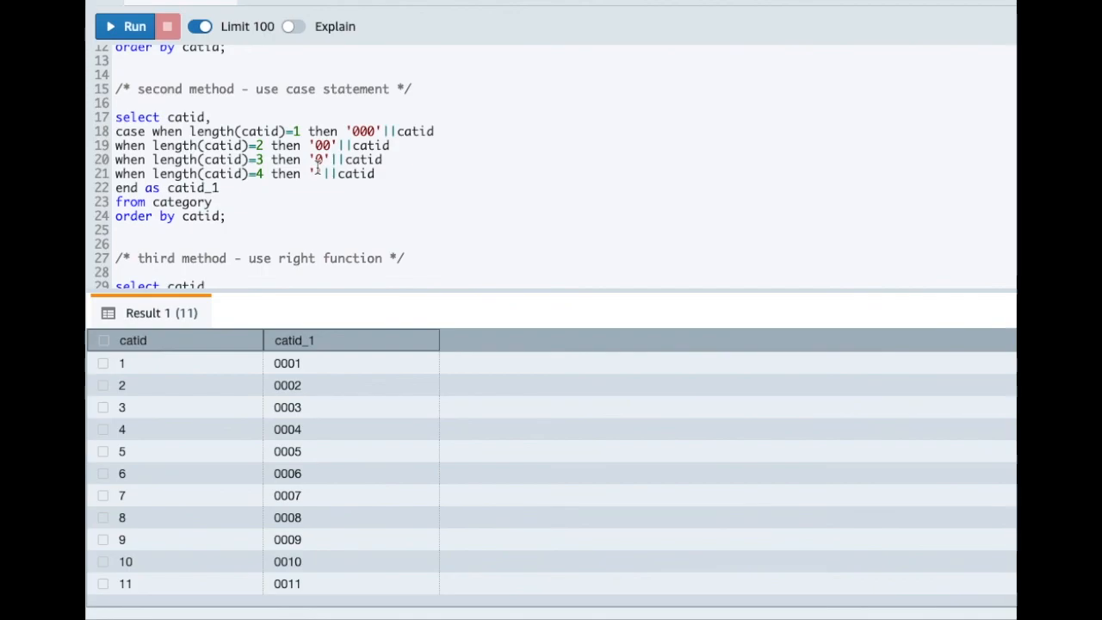